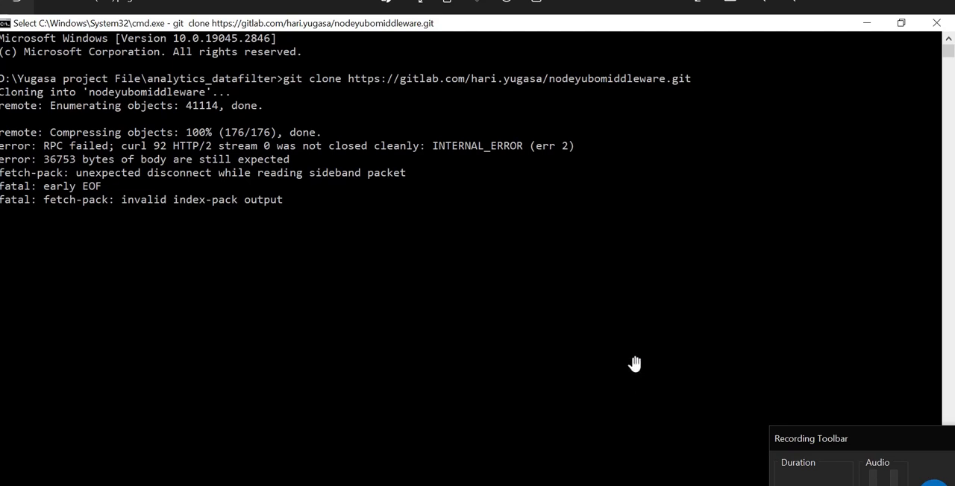
mouse_move(309, 182)
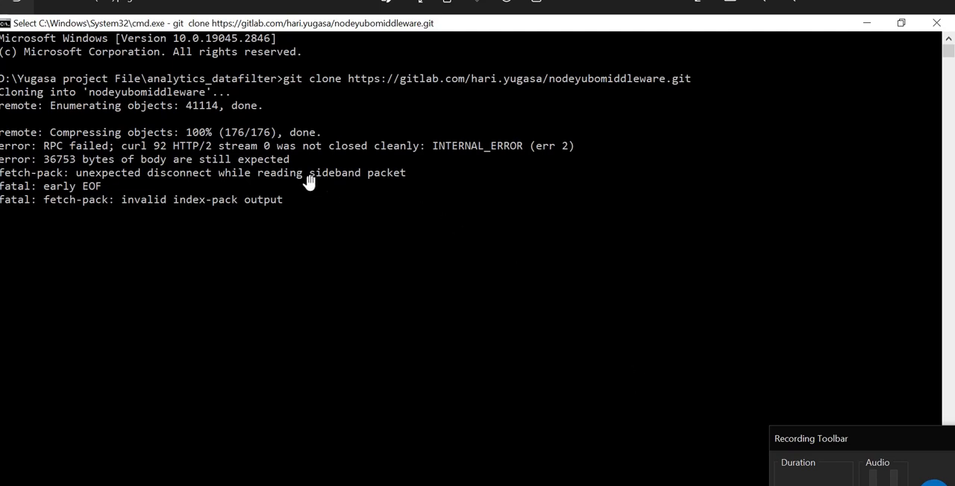
mouse_move(119, 157)
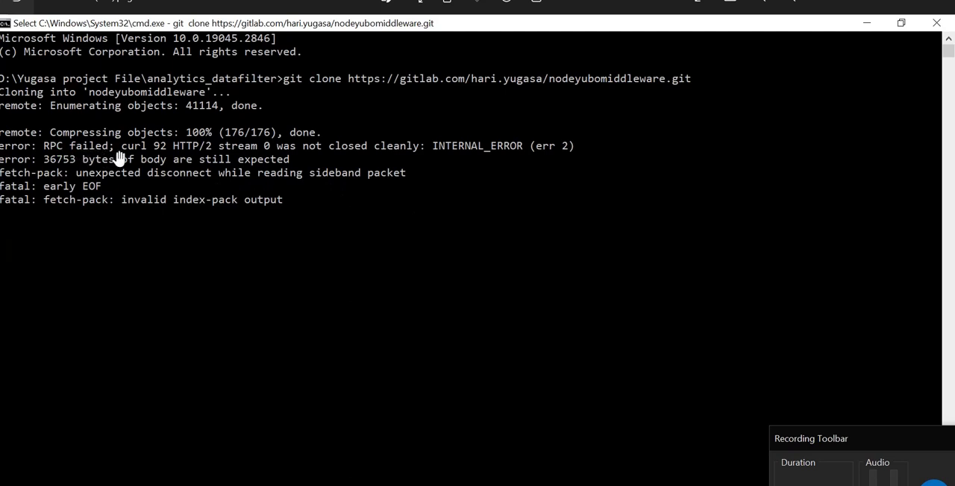
mouse_move(240, 157)
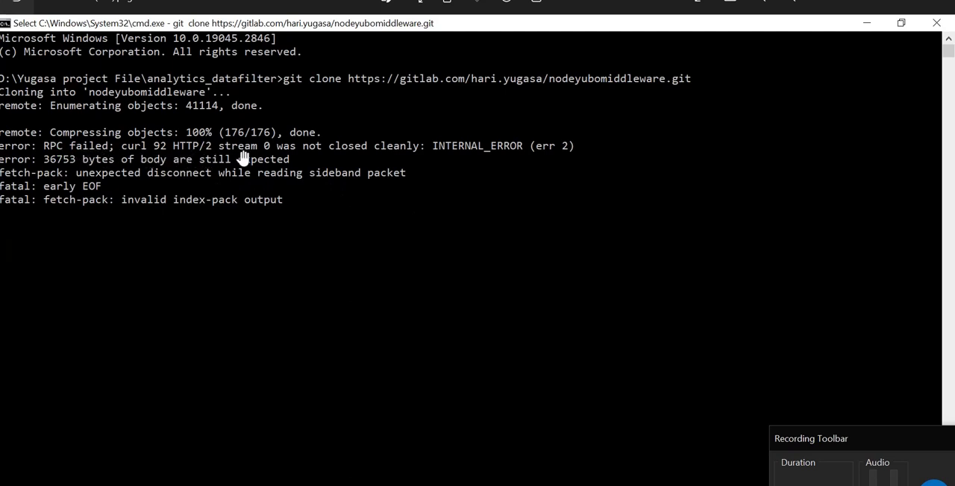
mouse_move(331, 157)
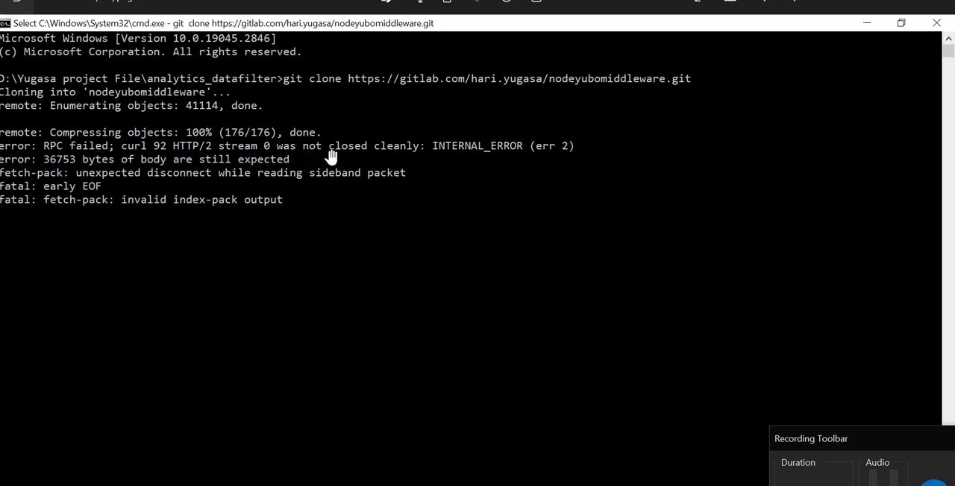
mouse_move(448, 162)
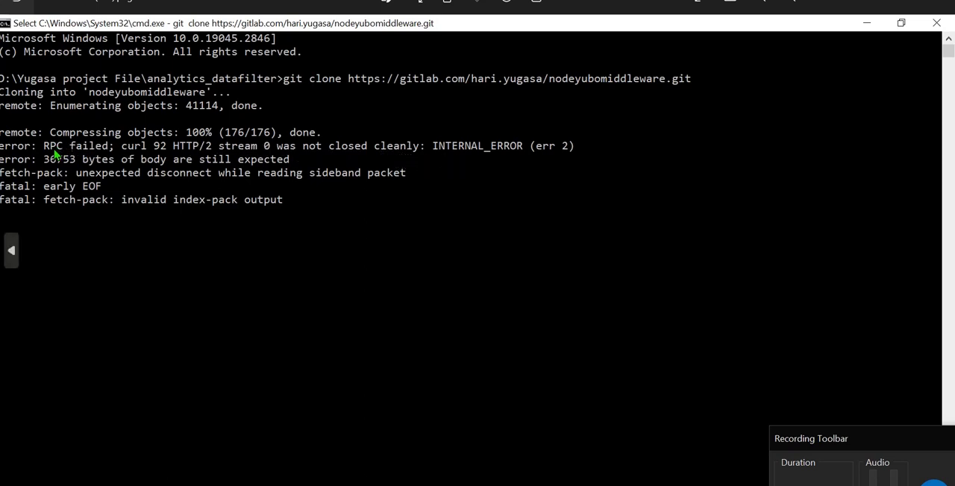
mouse_move(192, 149)
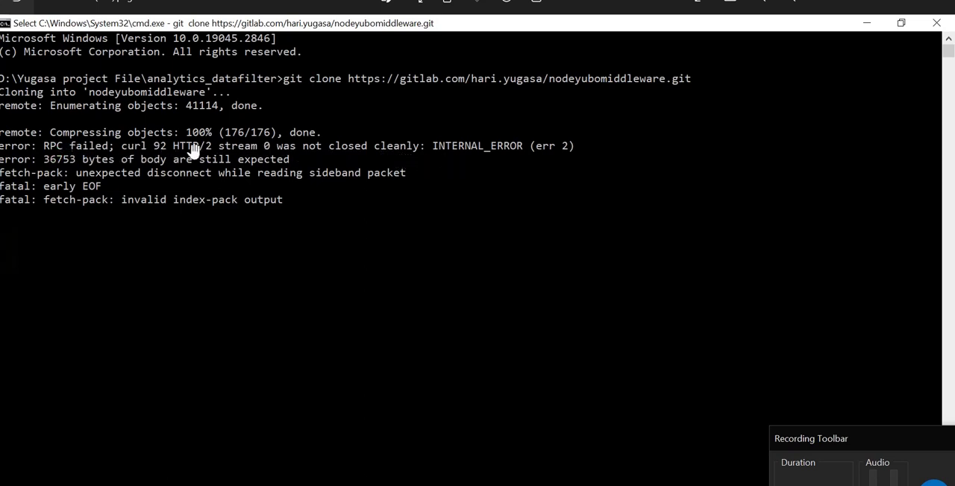
mouse_move(300, 90)
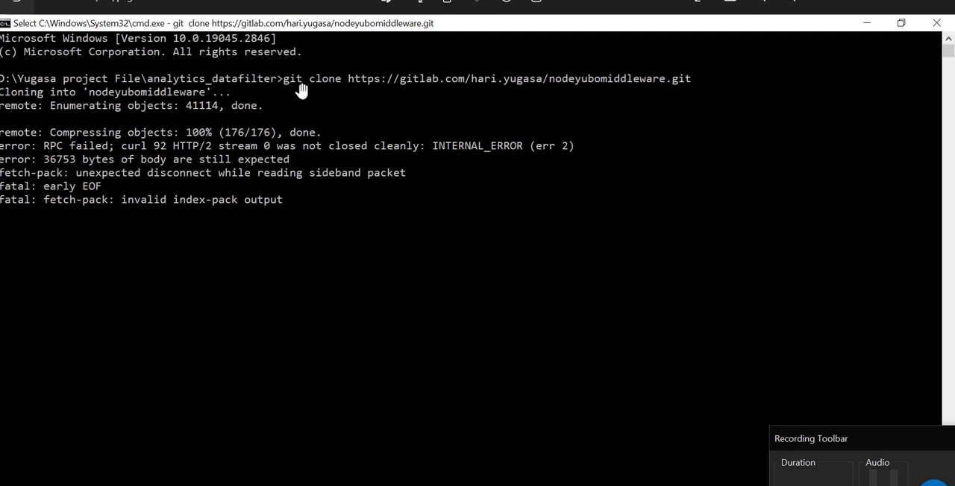
mouse_move(297, 101)
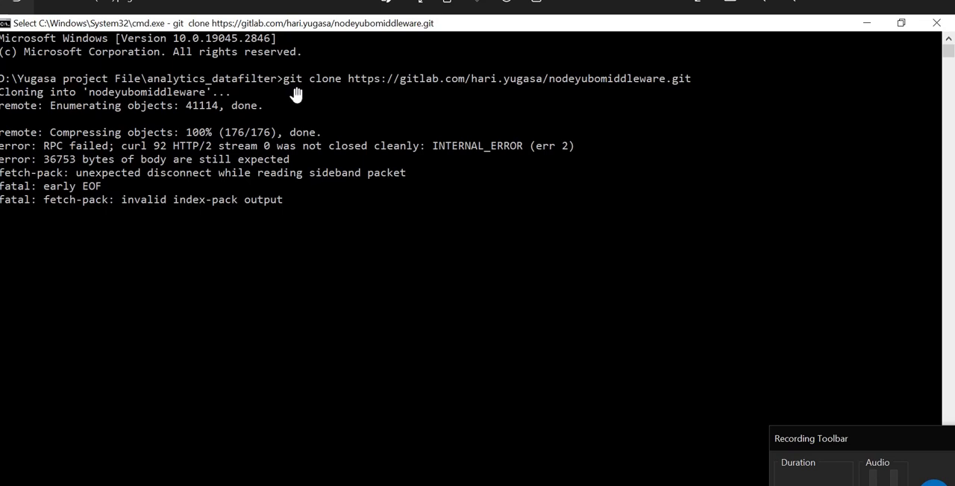
mouse_move(360, 90)
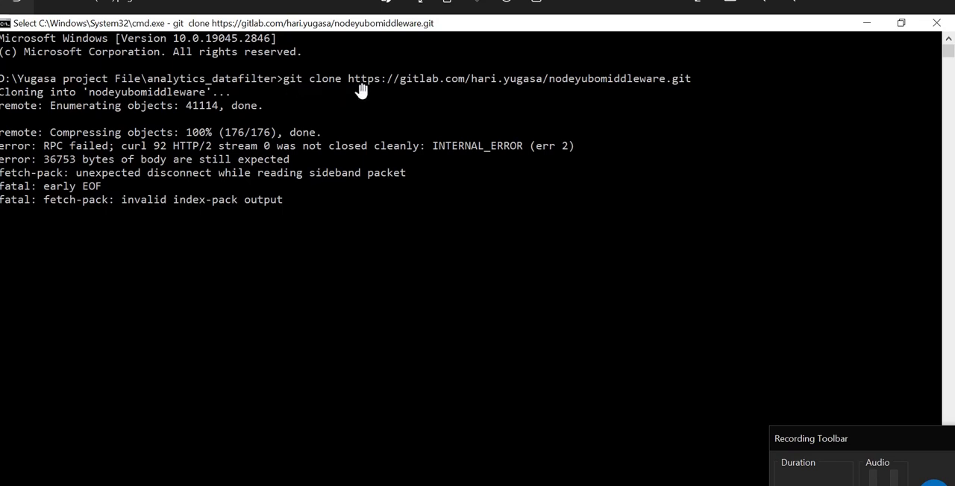
mouse_move(700, 86)
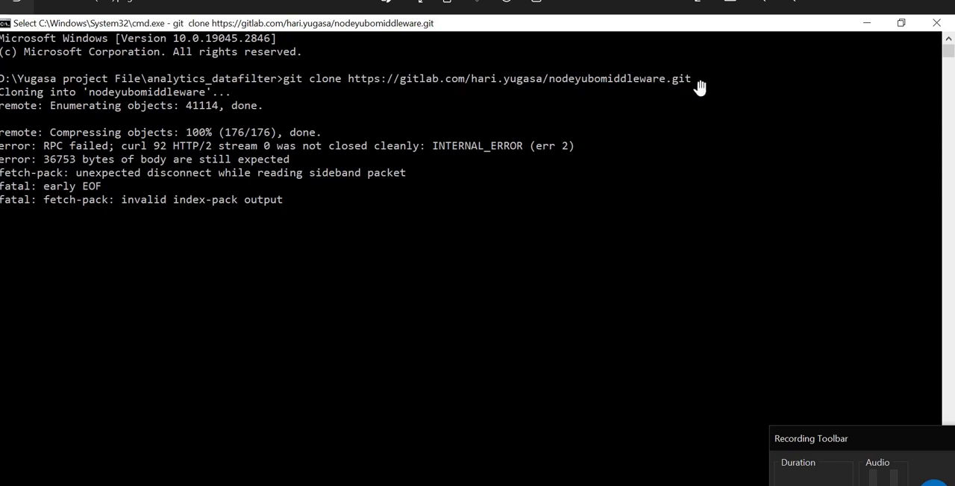
mouse_move(686, 85)
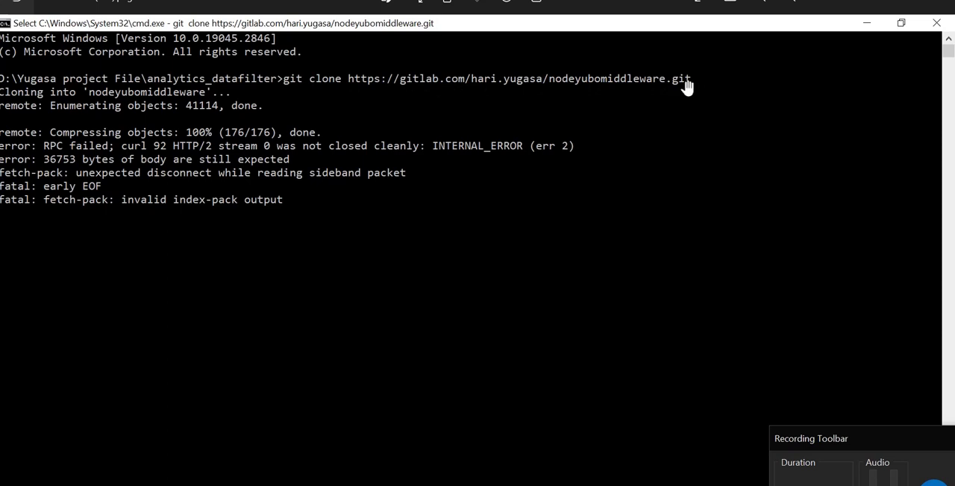
mouse_move(408, 86)
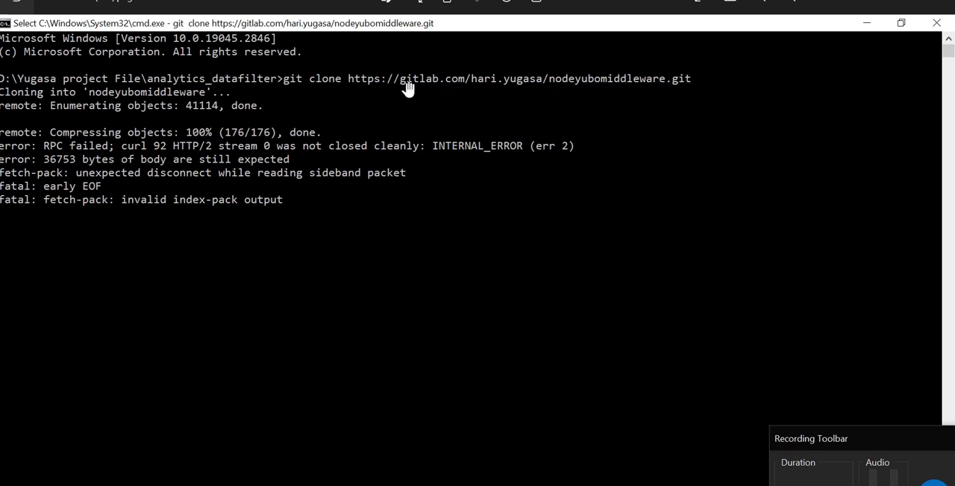
mouse_move(86, 142)
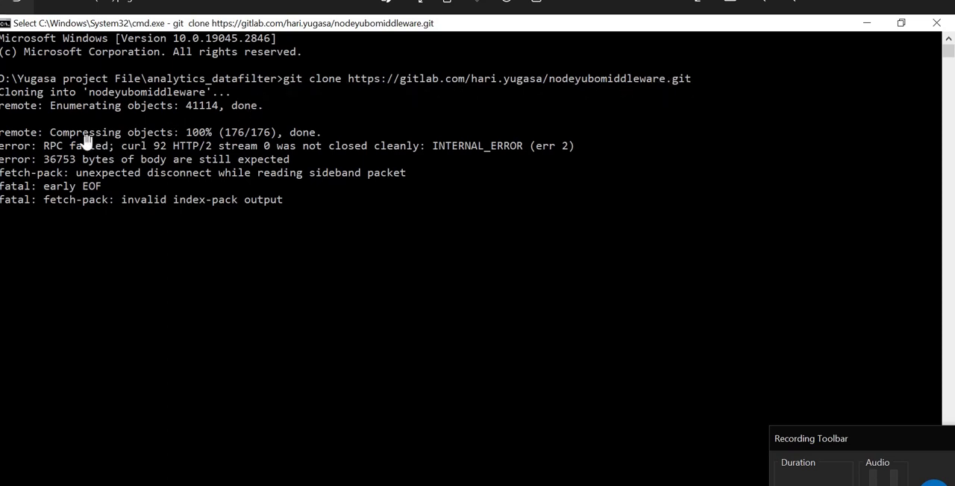
mouse_move(303, 135)
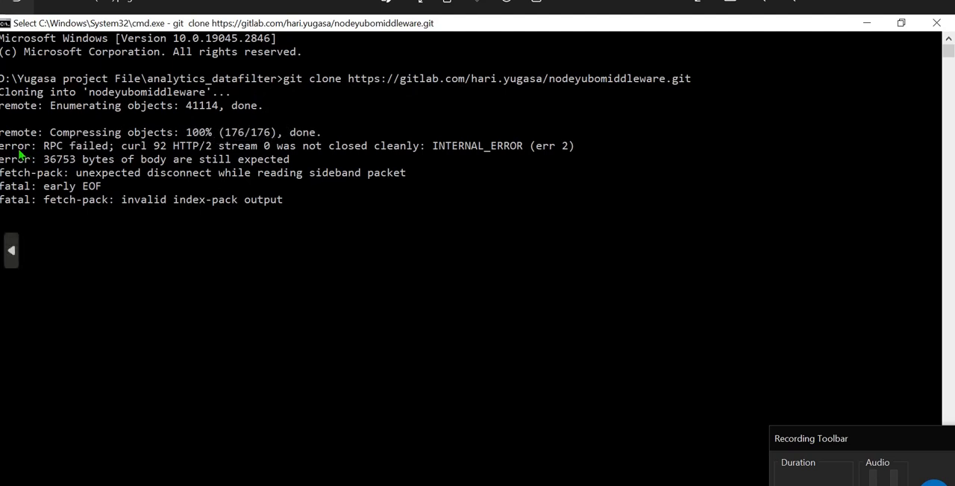
mouse_move(72, 153)
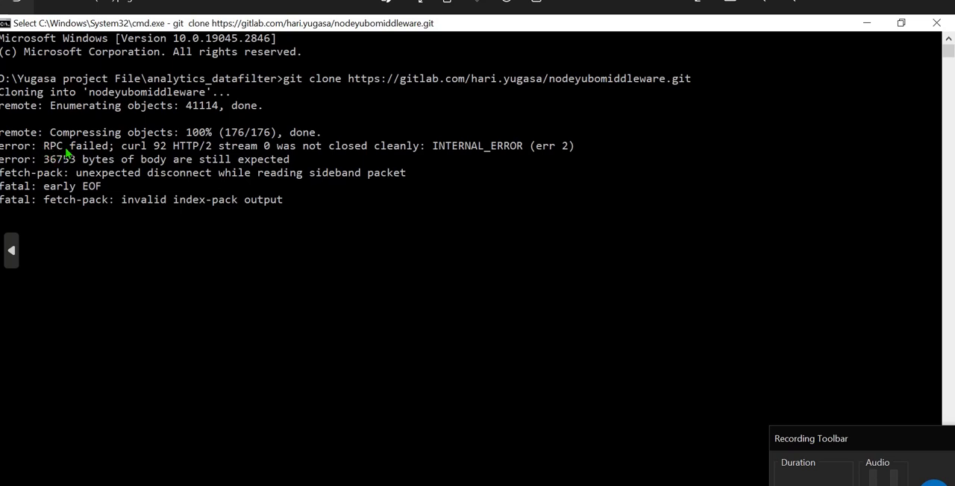
mouse_move(177, 155)
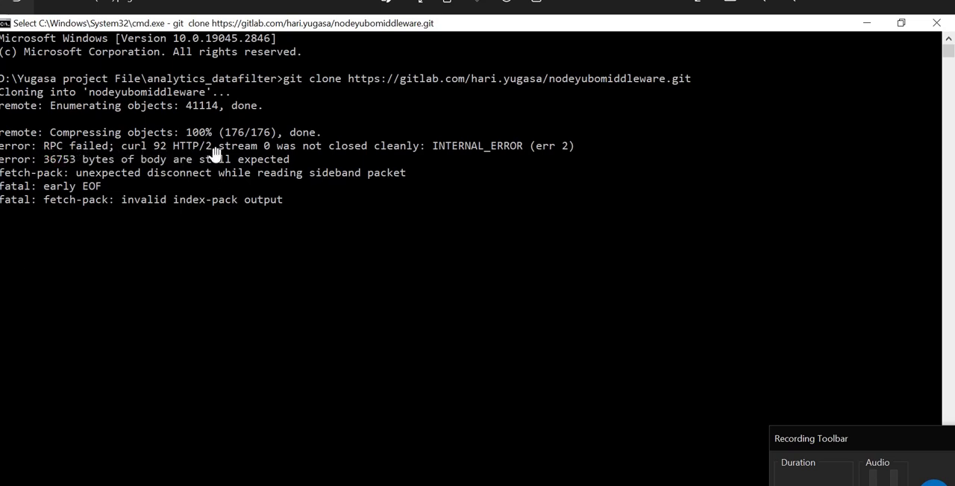
mouse_move(276, 157)
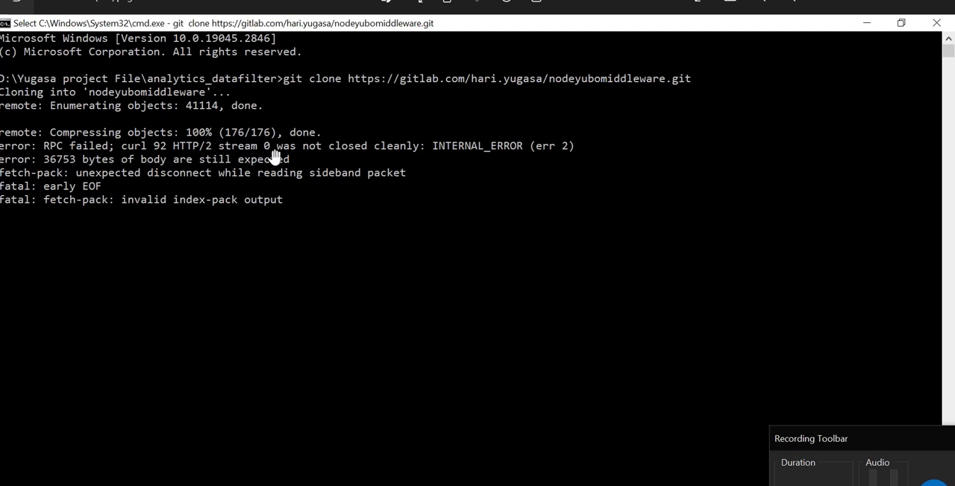
mouse_move(371, 162)
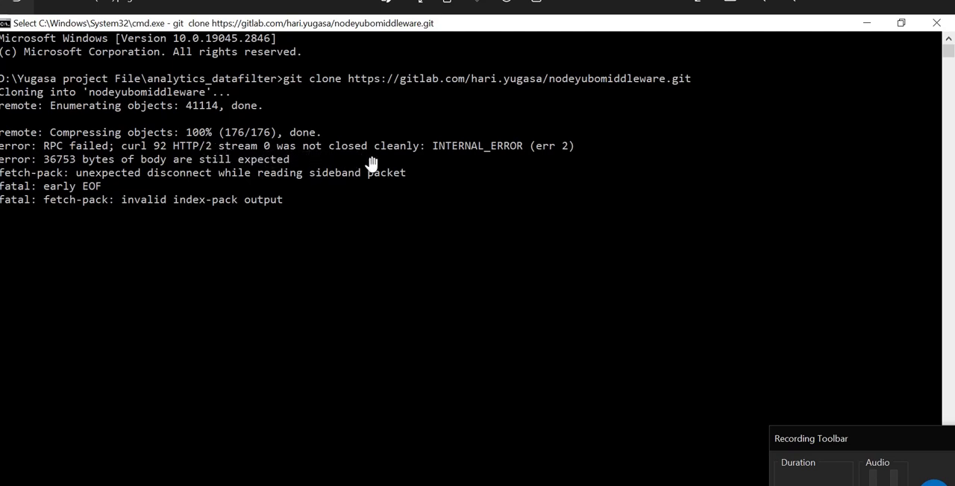
mouse_move(419, 166)
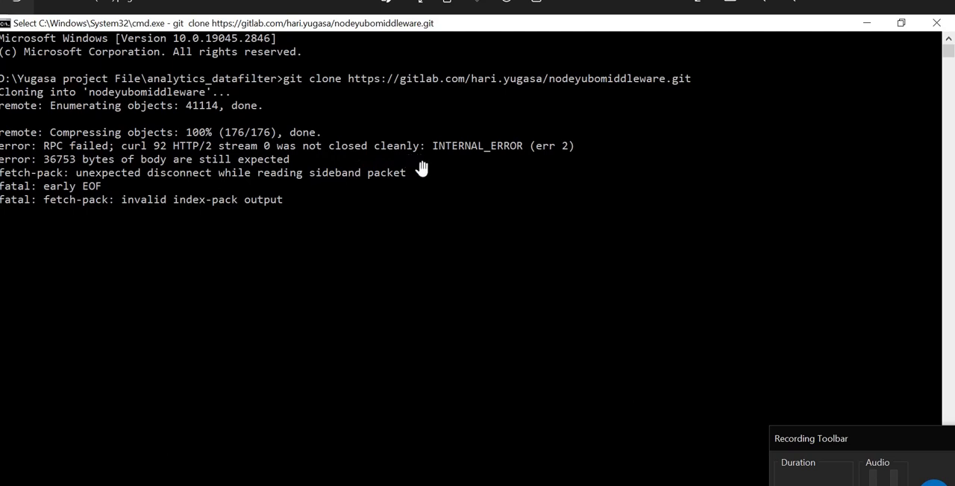
mouse_move(570, 155)
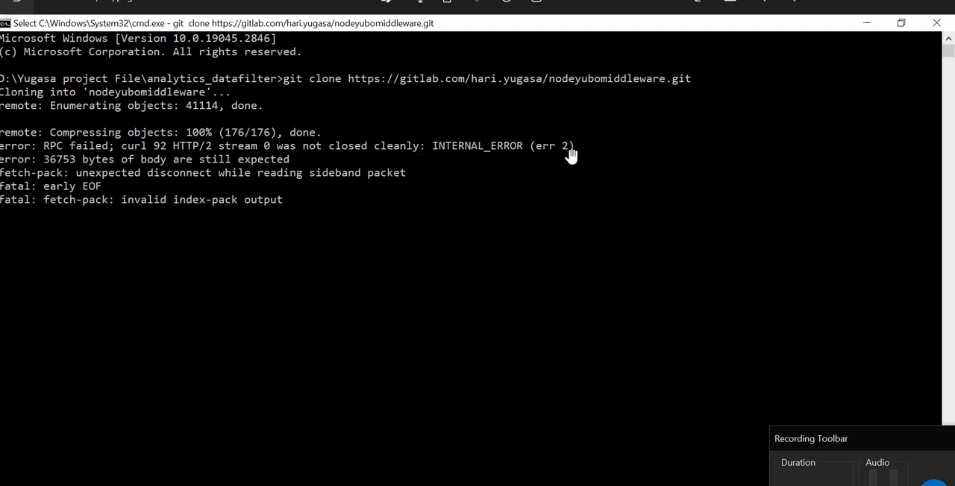
mouse_move(94, 159)
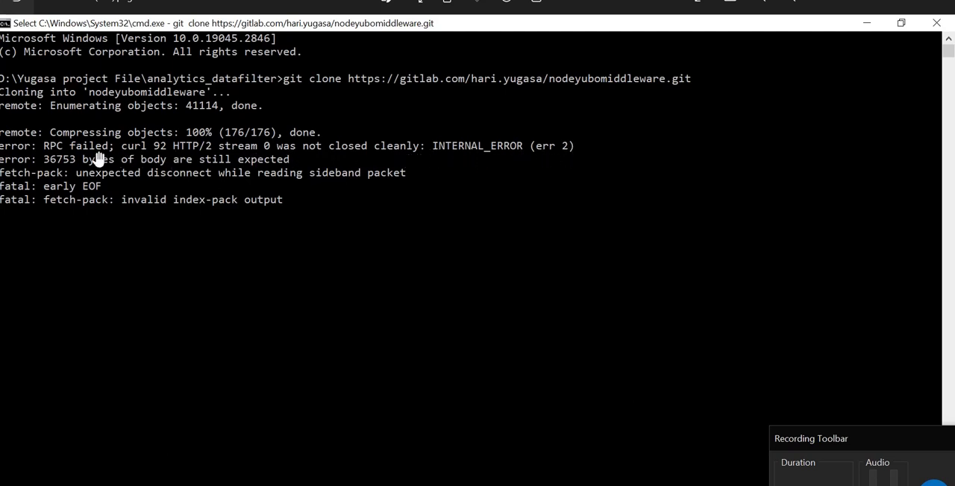
mouse_move(578, 156)
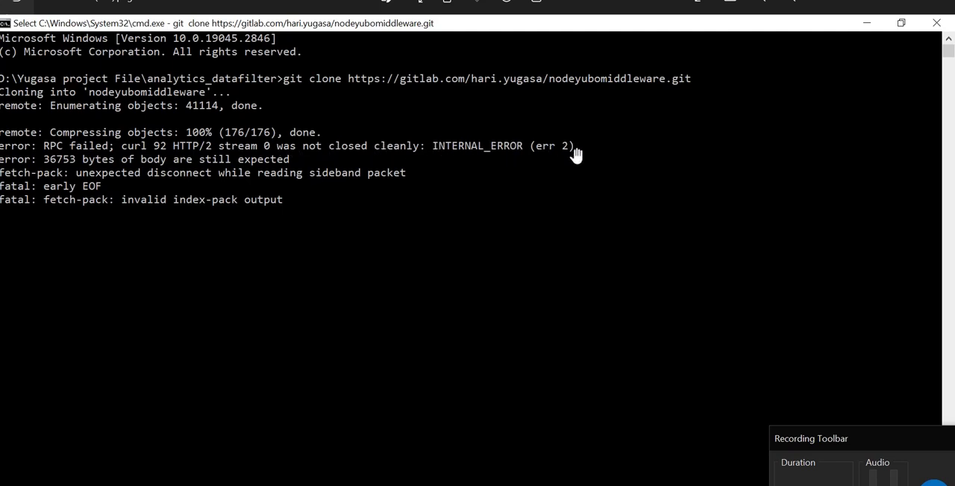
mouse_move(570, 153)
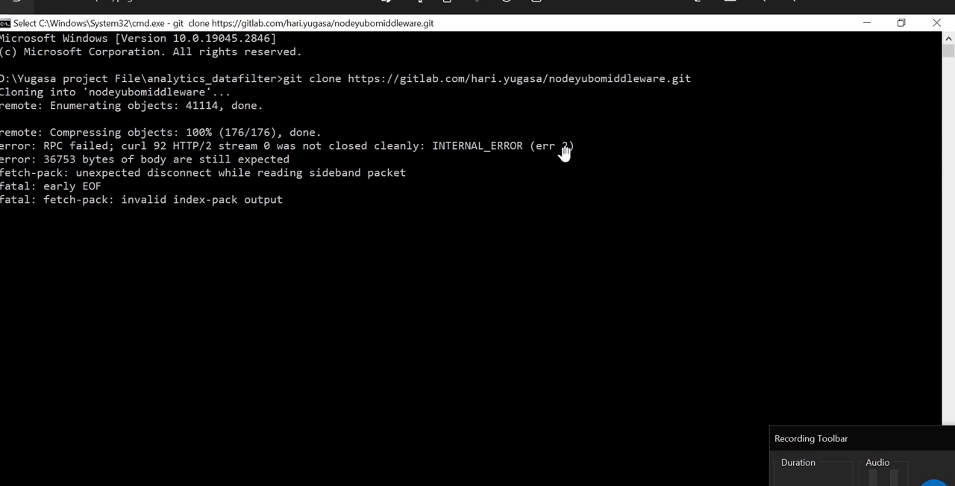
mouse_move(79, 153)
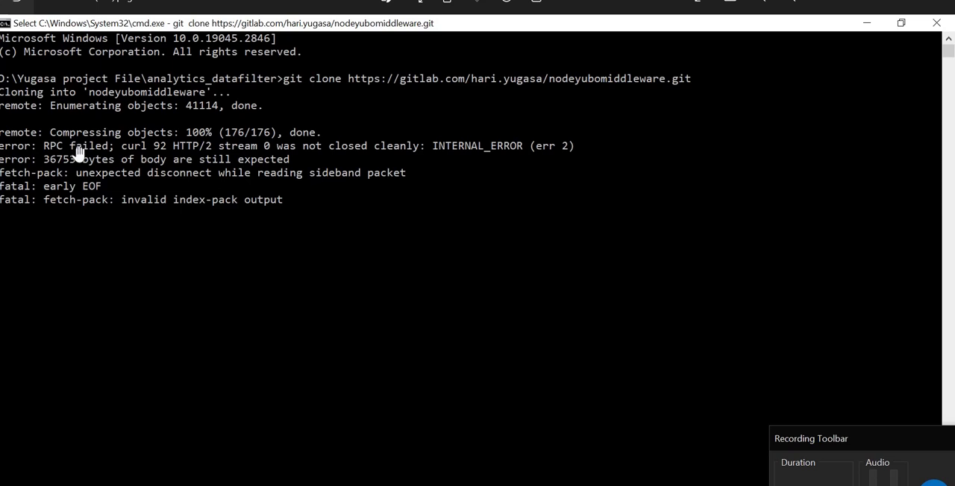
mouse_move(92, 176)
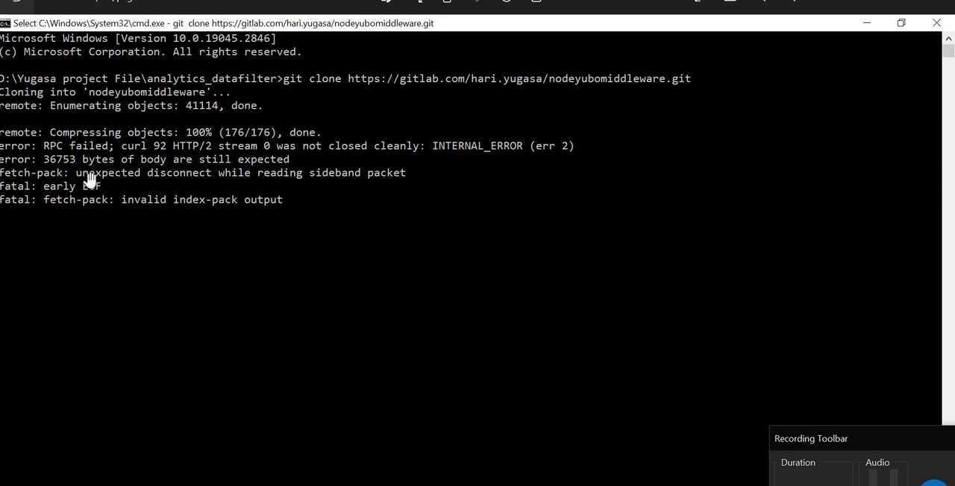
mouse_move(179, 224)
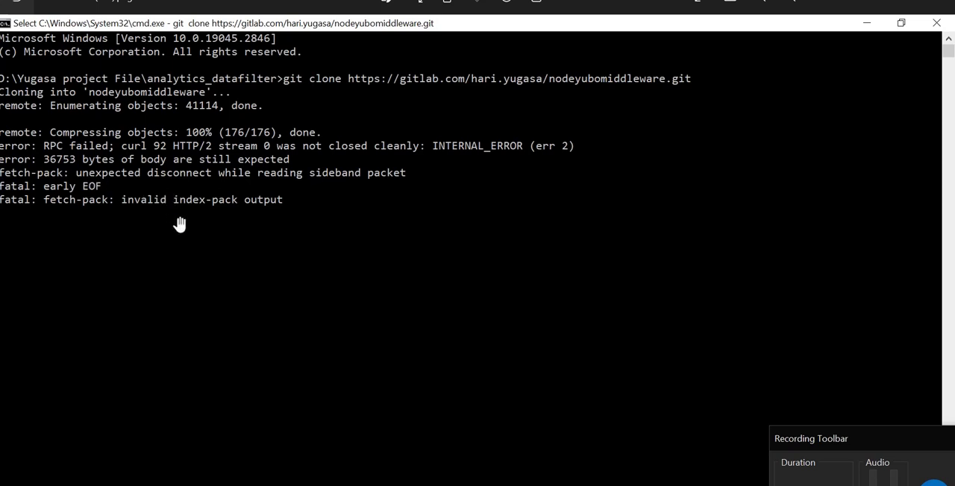
mouse_move(333, 184)
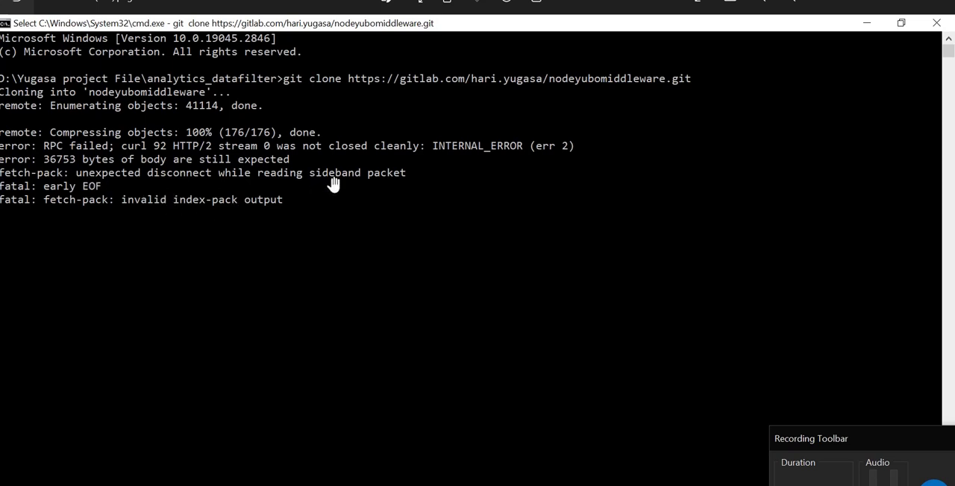
mouse_move(343, 180)
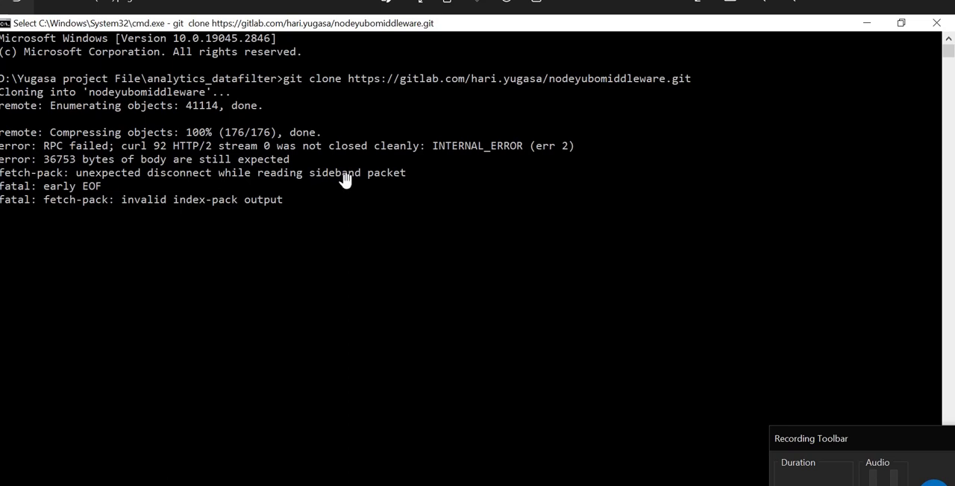
mouse_move(240, 163)
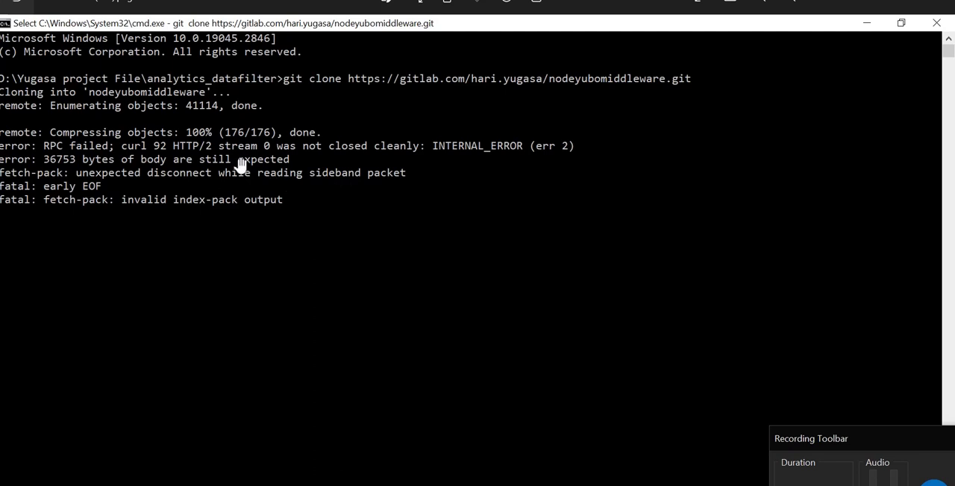
mouse_move(276, 212)
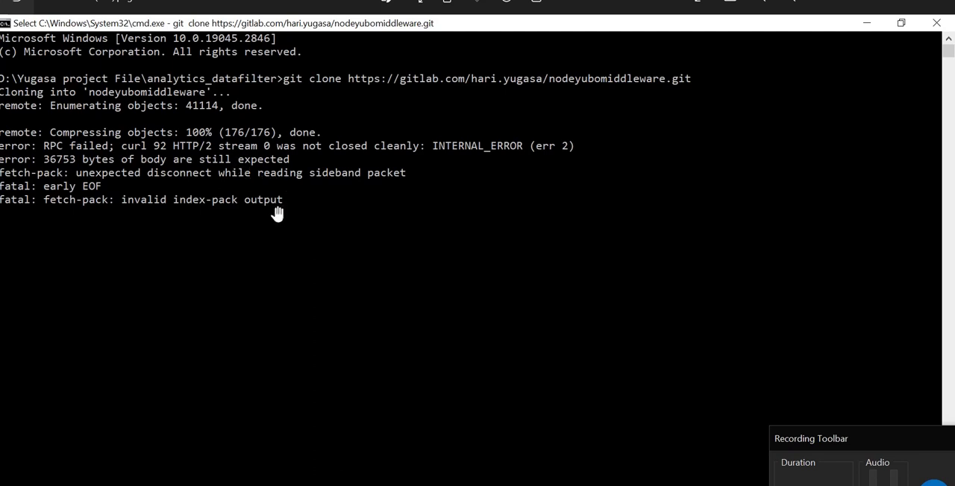
mouse_move(712, 423)
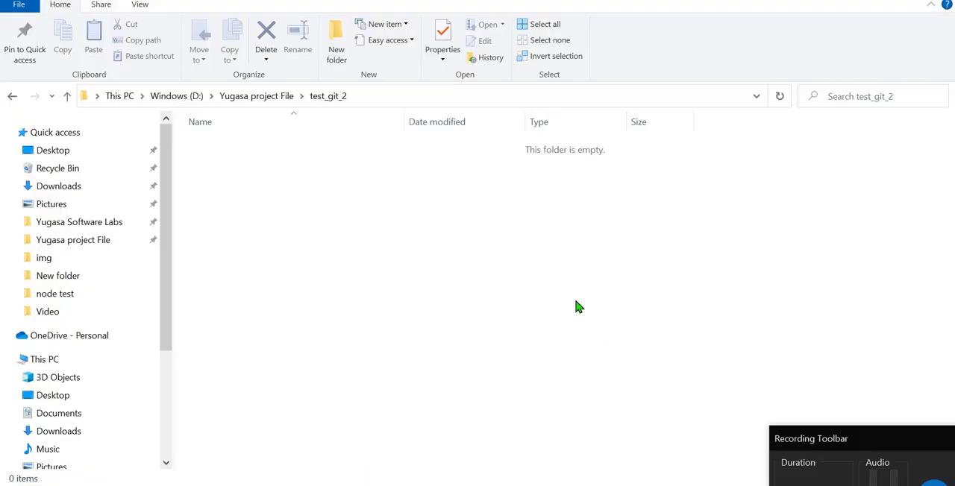
mouse_move(441, 265)
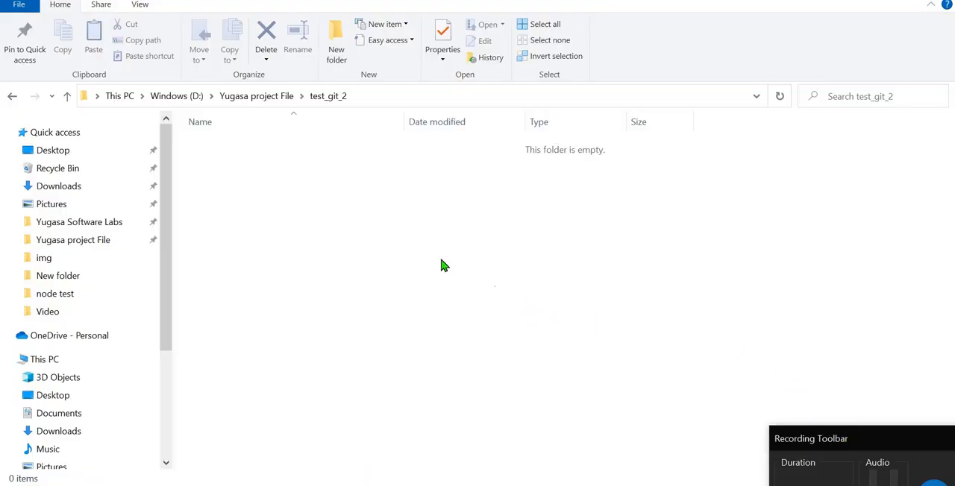
mouse_move(353, 167)
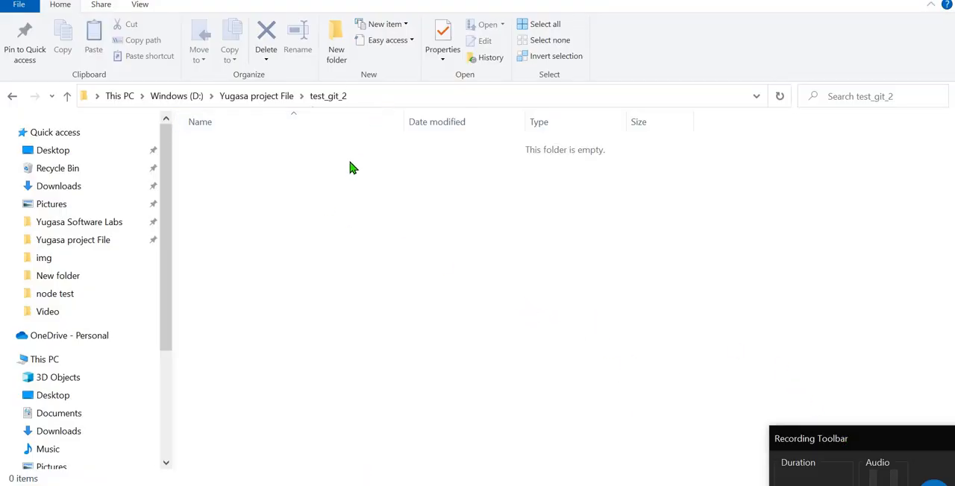
mouse_move(325, 257)
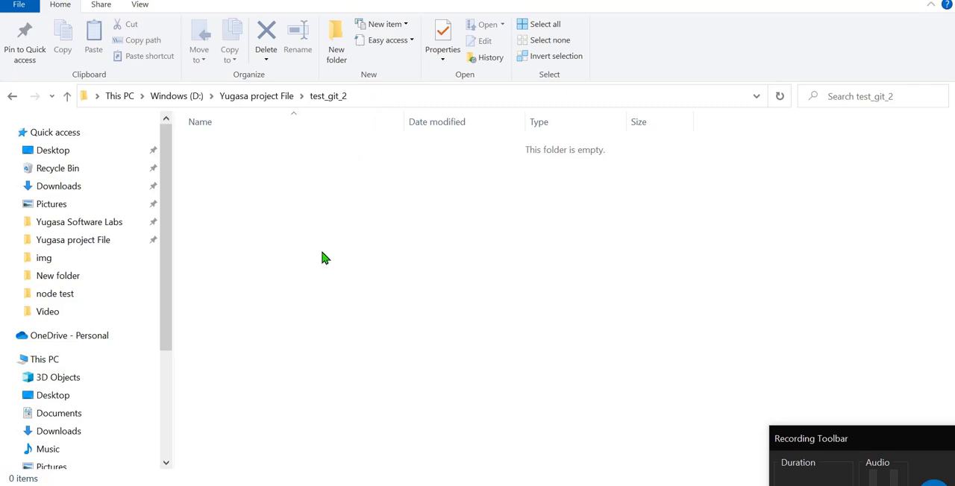
mouse_move(317, 181)
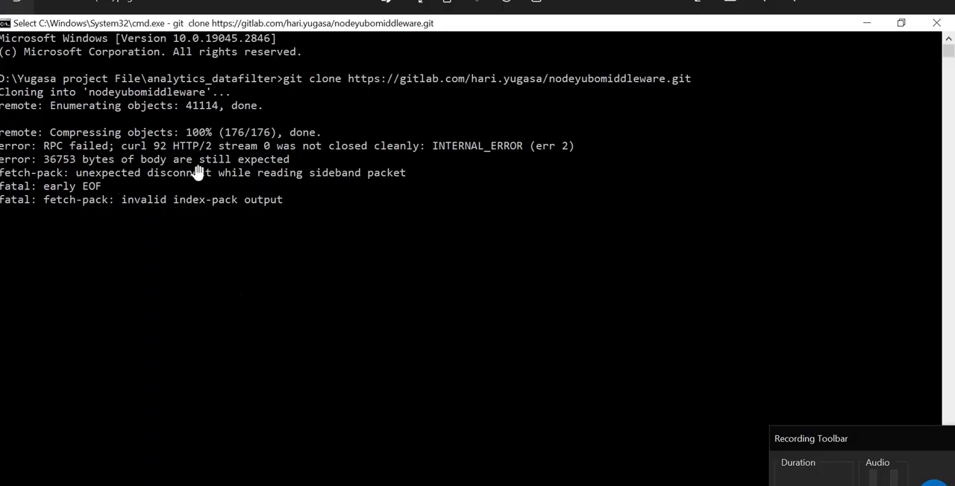
mouse_move(217, 159)
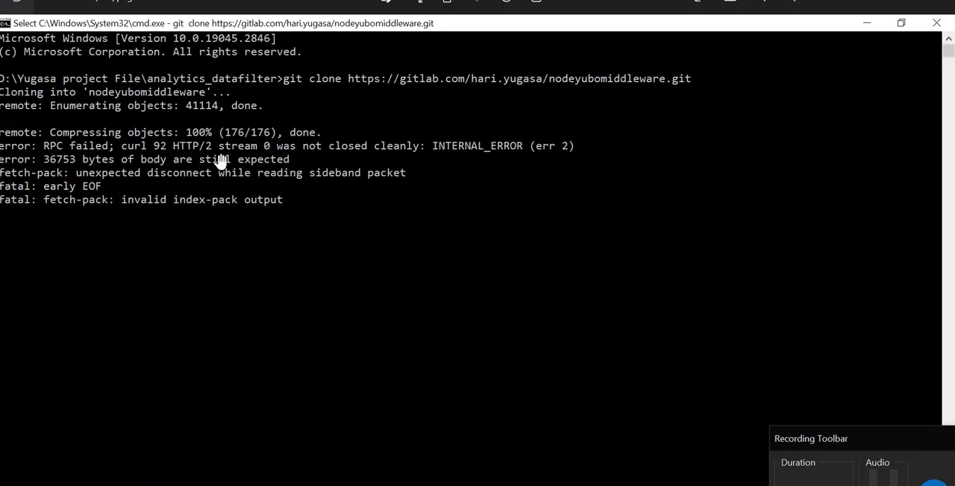
mouse_move(401, 195)
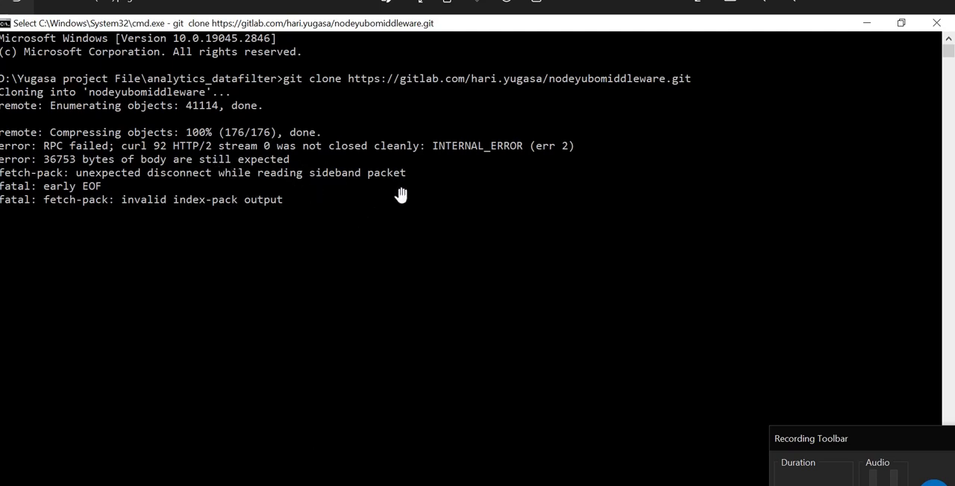
mouse_move(365, 172)
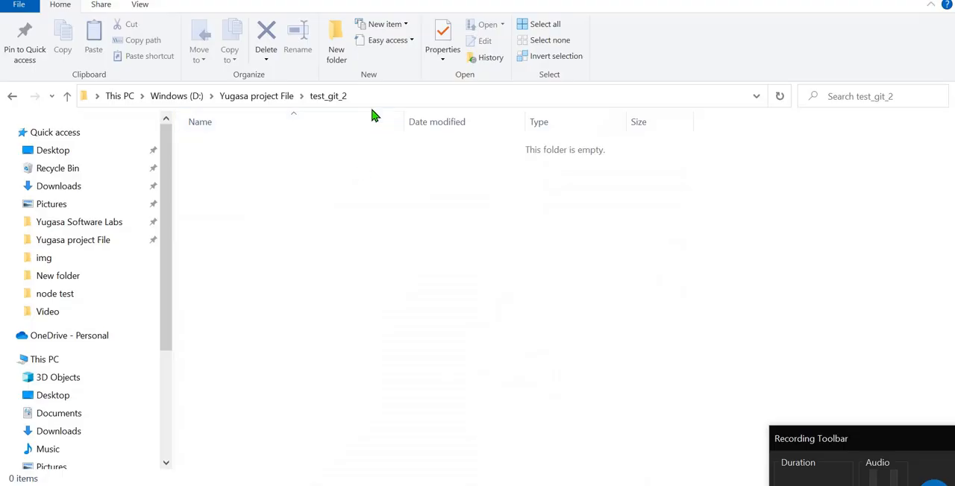
mouse_move(392, 103)
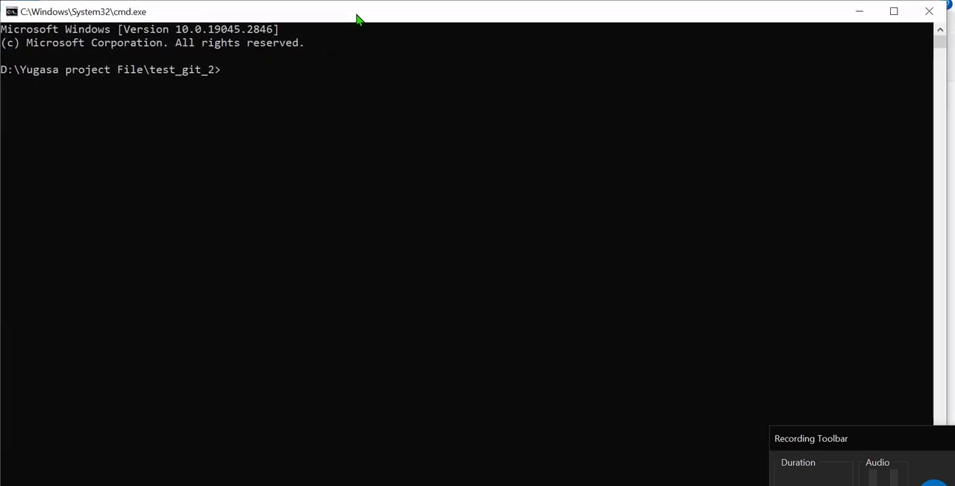
Run git config --global http.version HTTP/1.1 to force git onto HTTP/1.1.
click(302, 123)
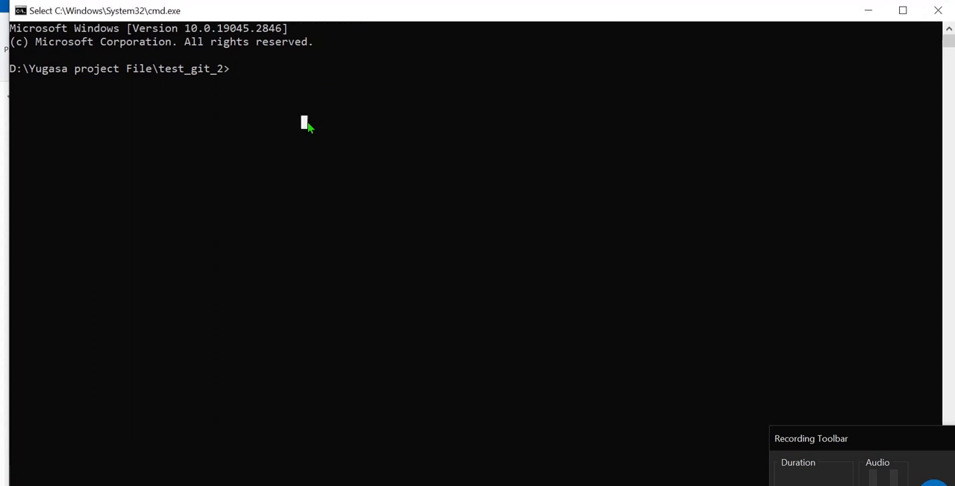
mouse_move(251, 84)
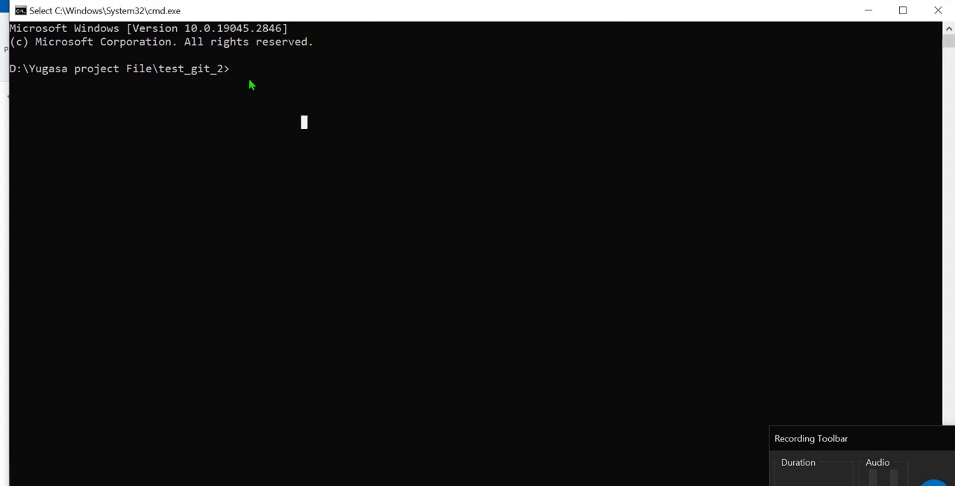
mouse_move(335, 124)
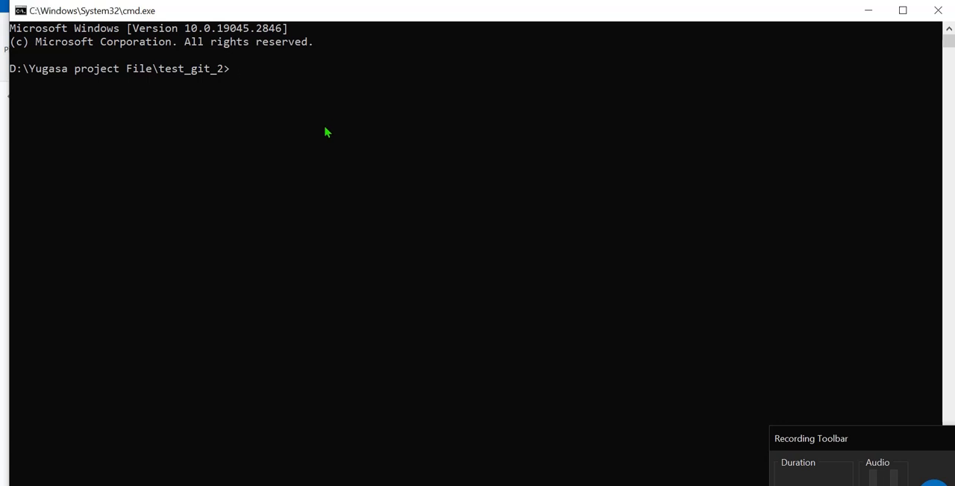
text(g)
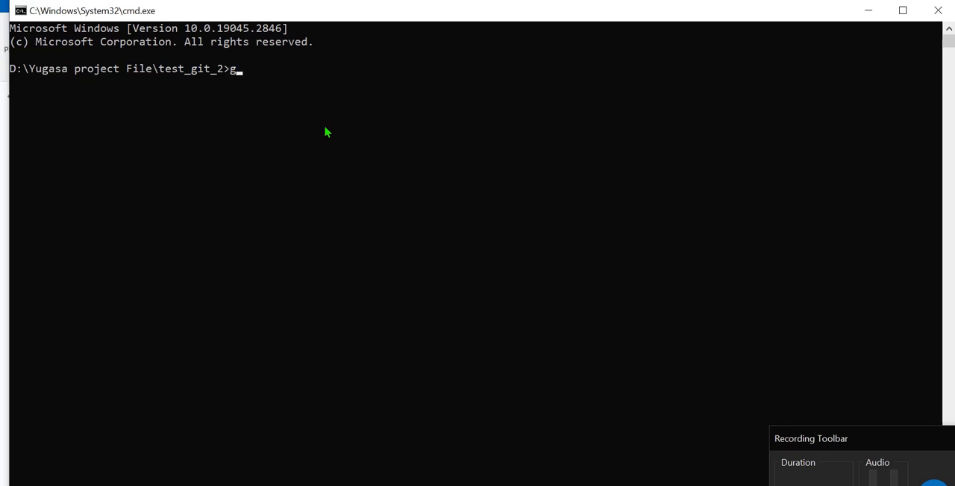
text(it c)
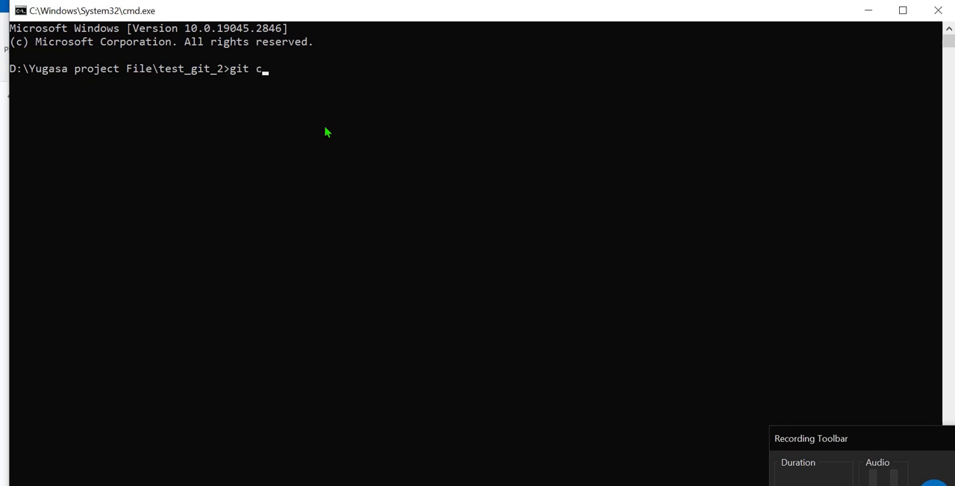
text(onfig)
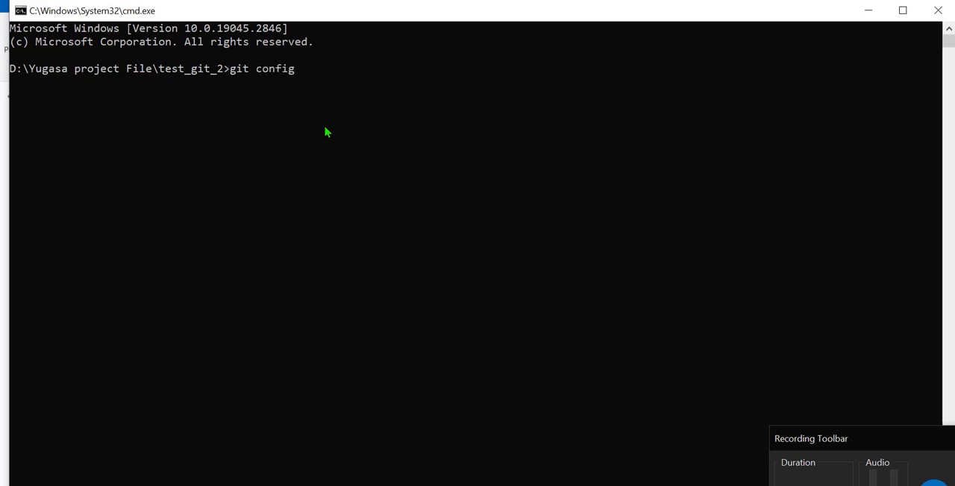
text(--glo)
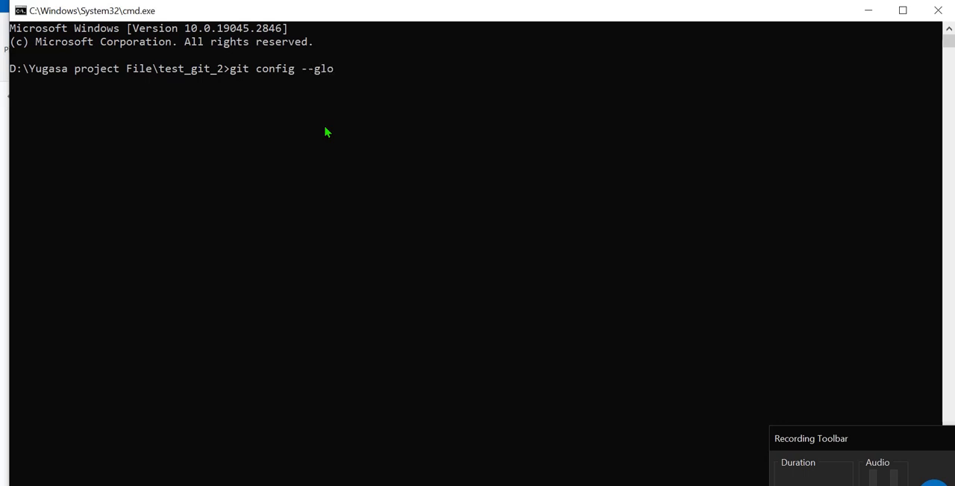
text(bal)
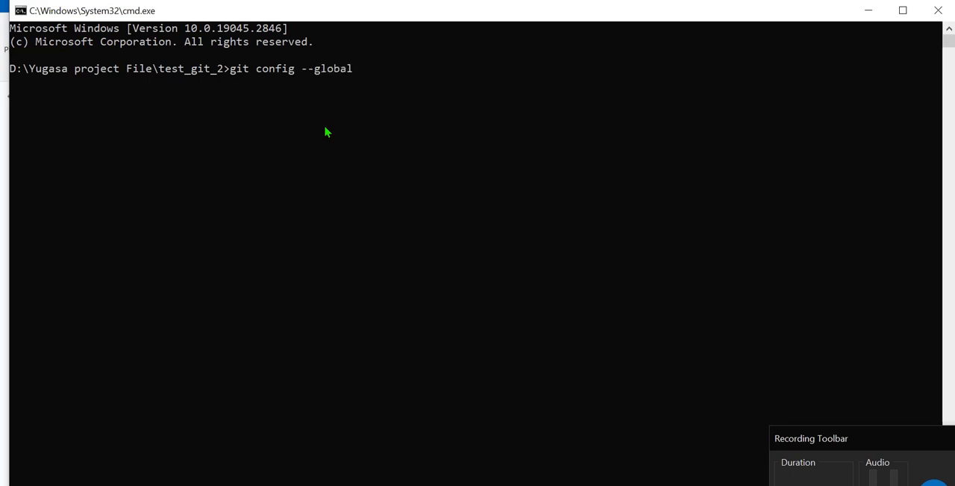
text(http)
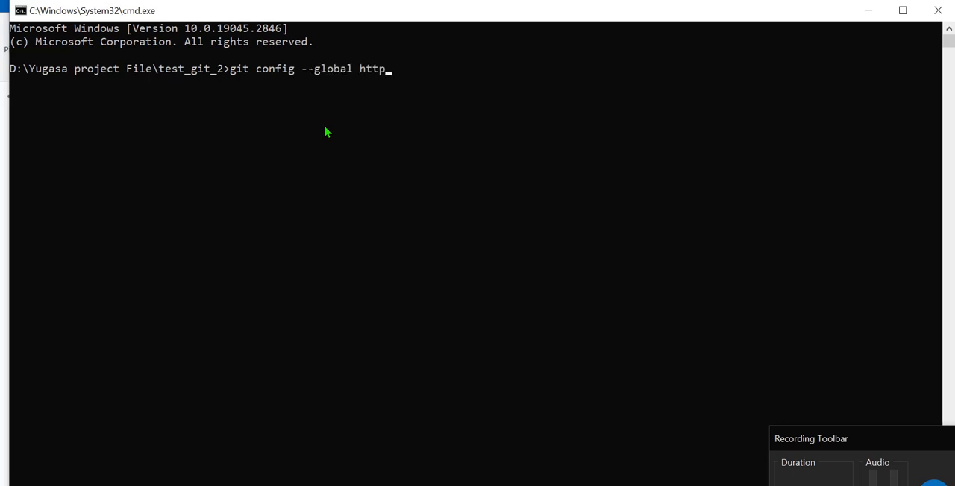
text(.version)
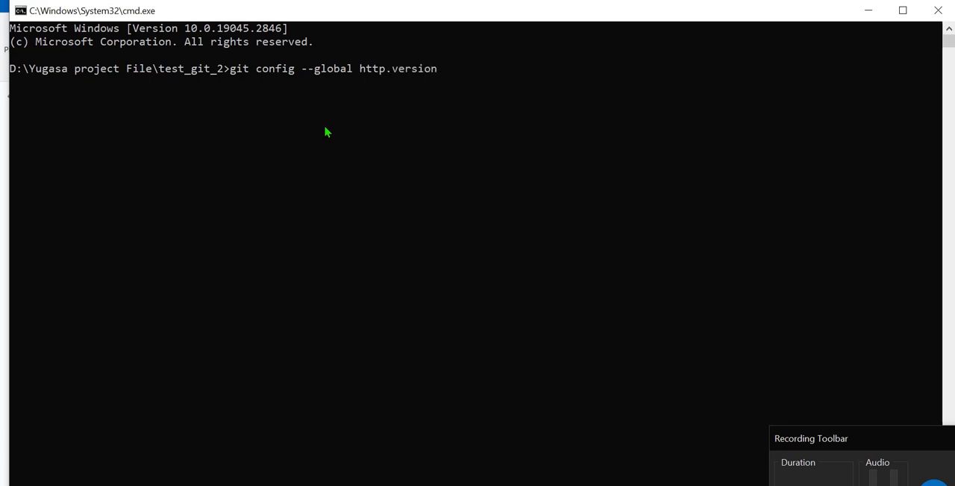
text(HTTP)
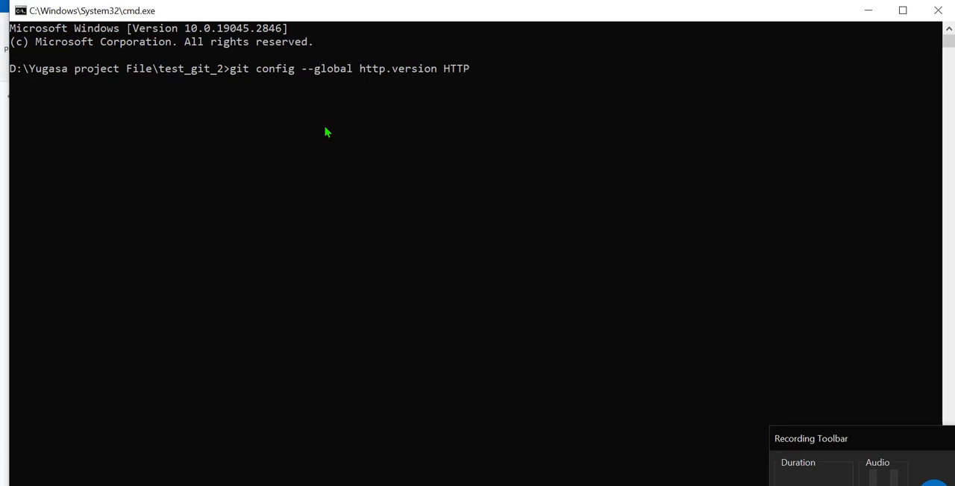
text(/)
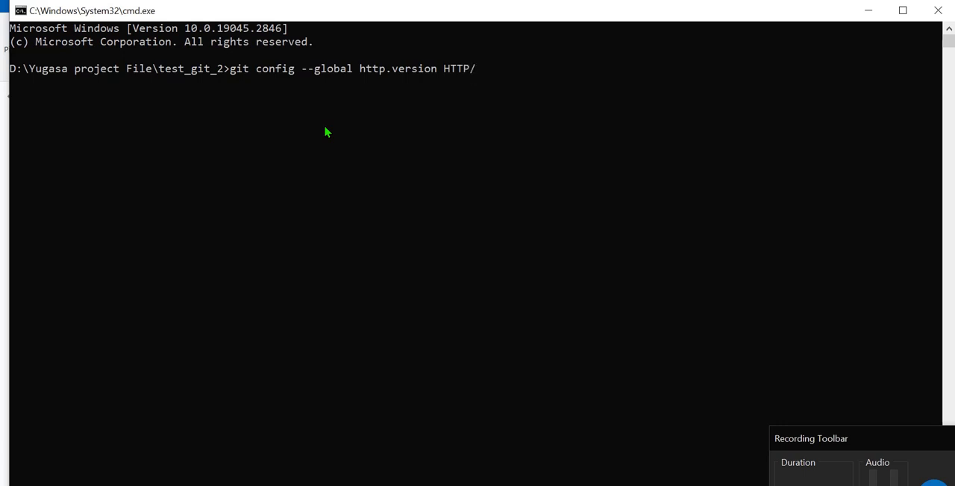
text(1.1)
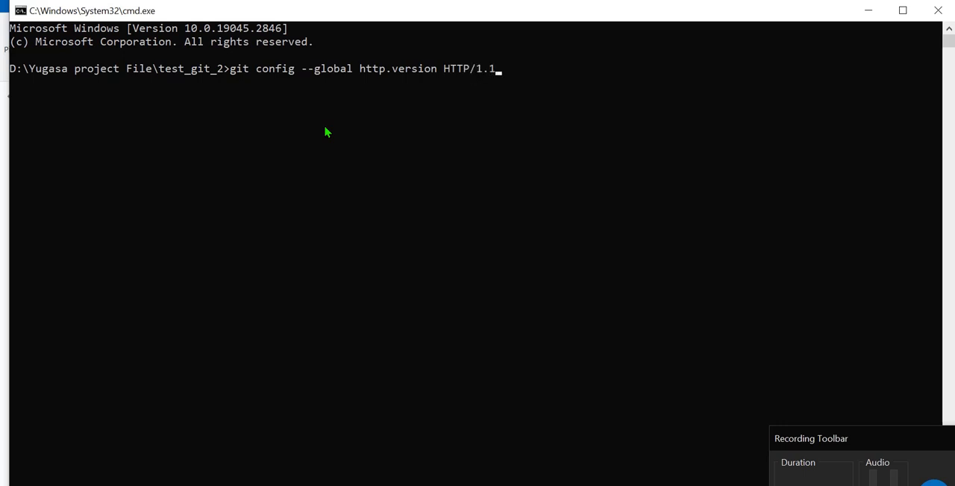
key(Return)
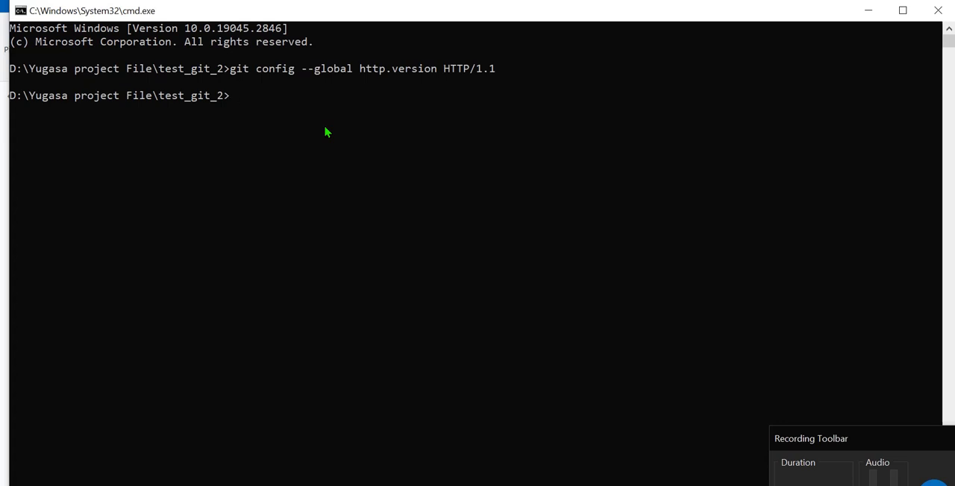
Run git config --global http.postBuffer 157286400 to raise the post buffer size.
text(g)
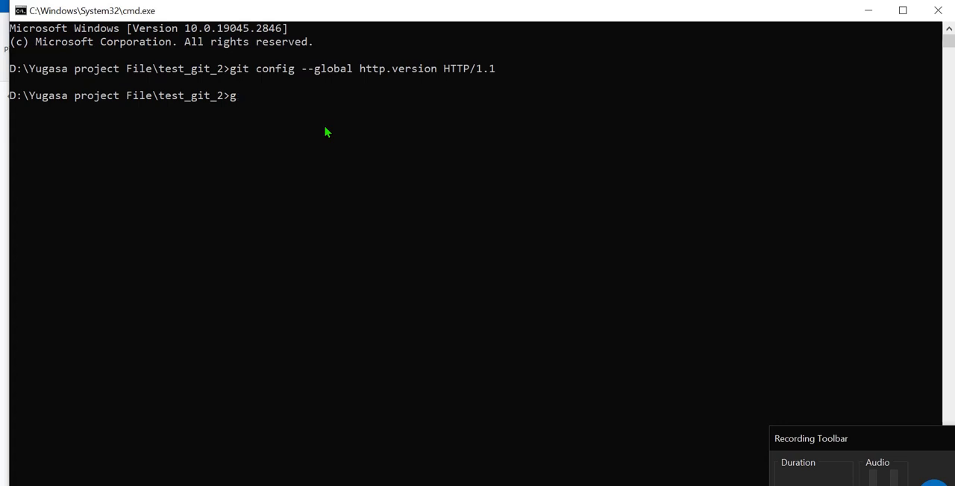
text(it con)
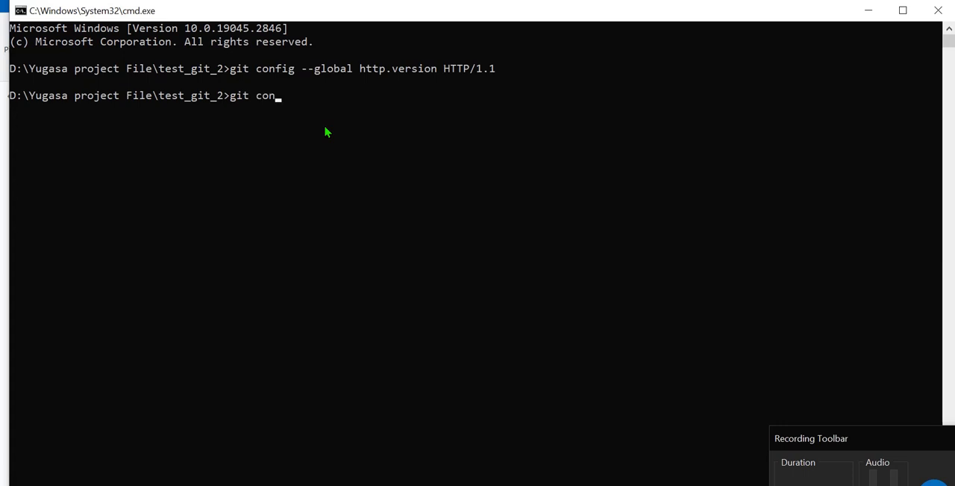
text(fig)
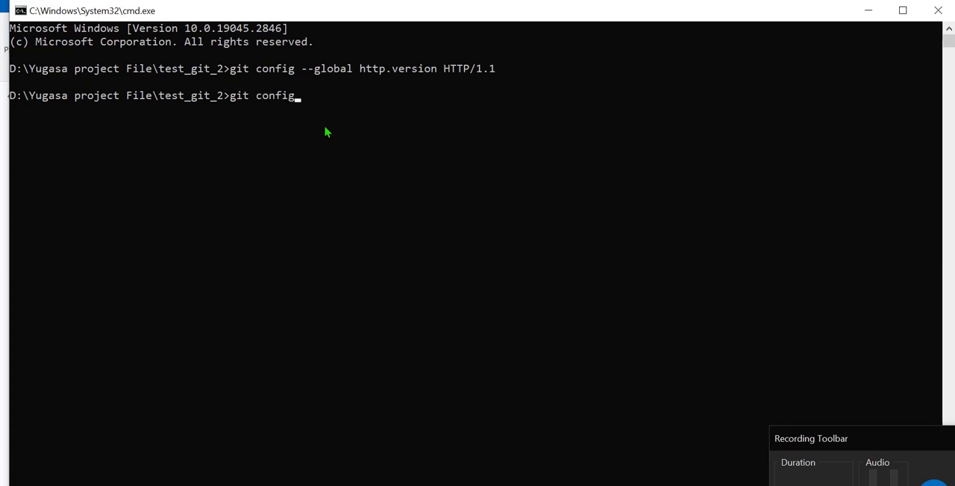
text(--gl)
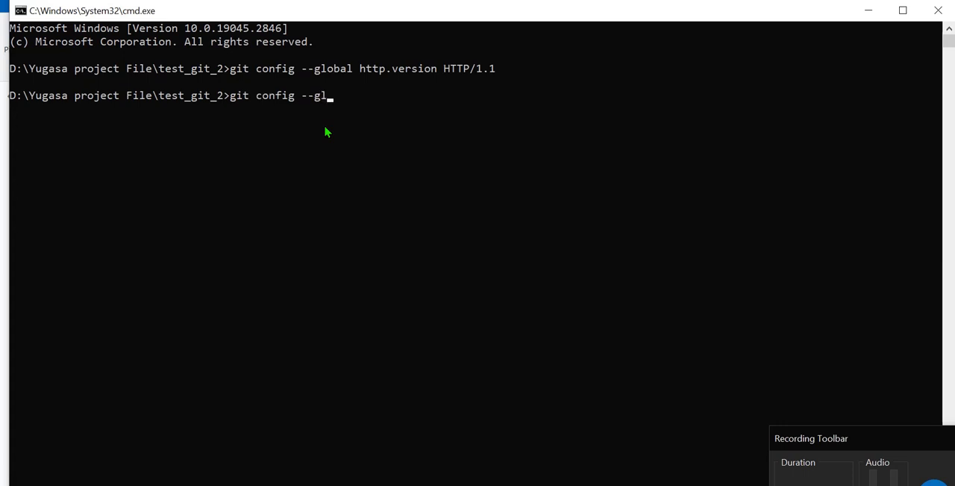
text(obal)
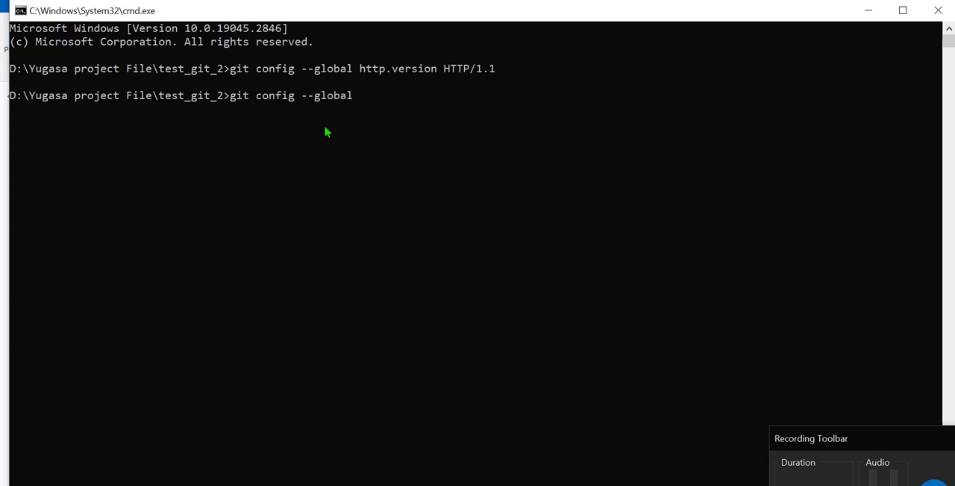
text(http.)
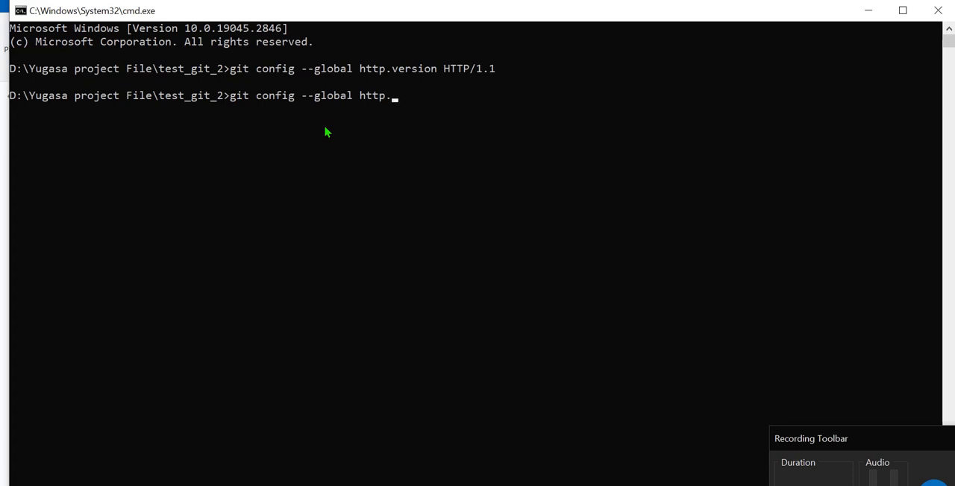
text(post)
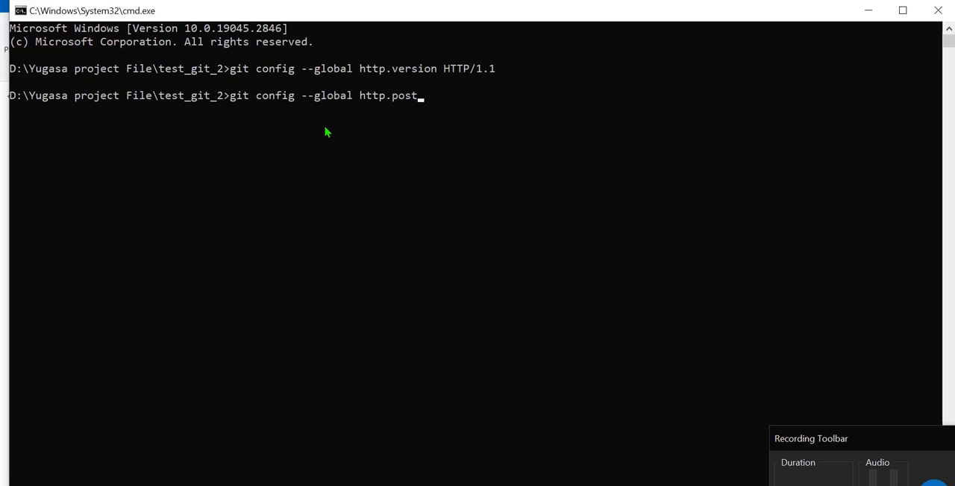
text(B)
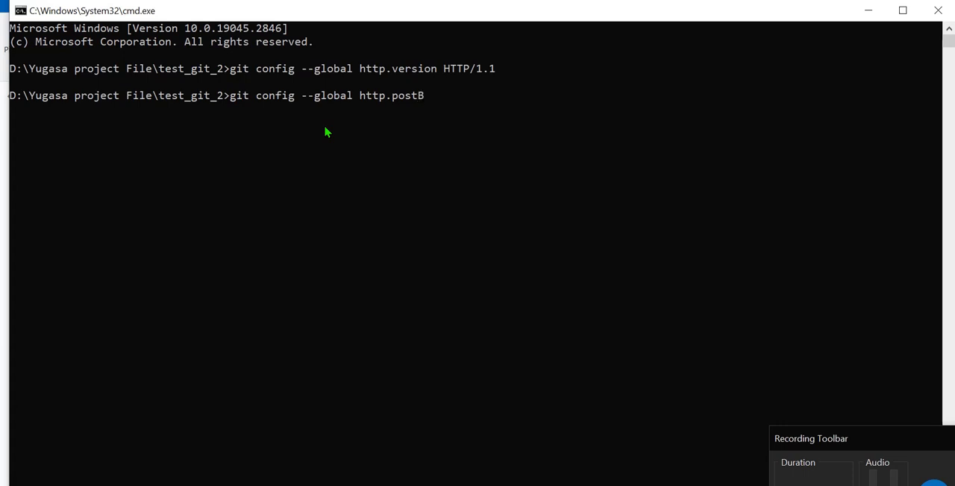
text(uffer)
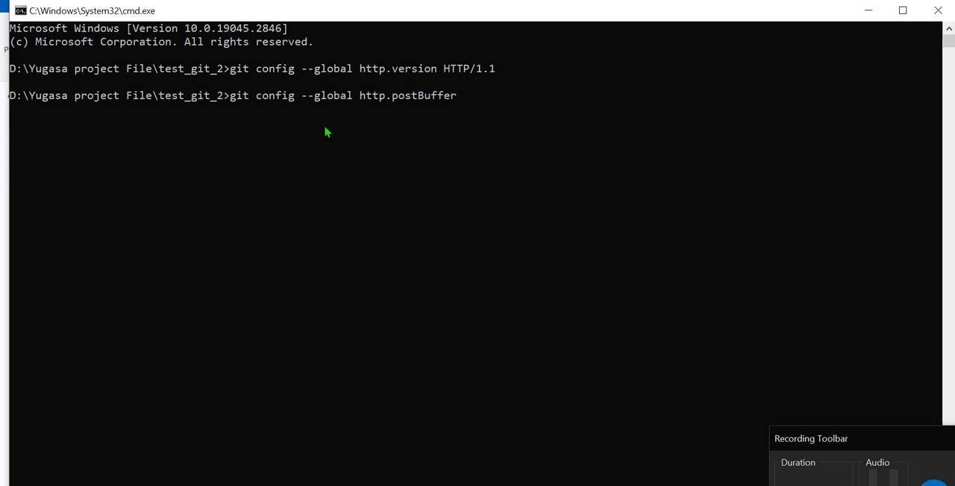
text(1)
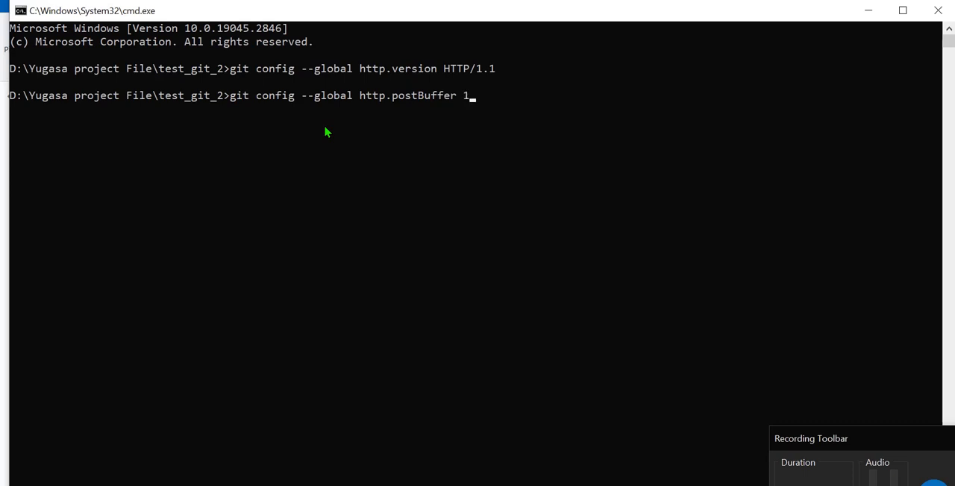
text(57)
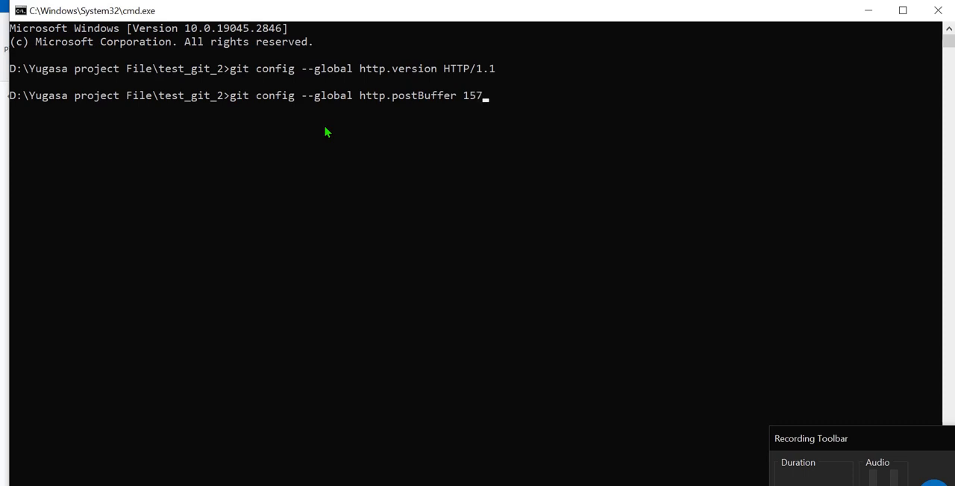
text(2)
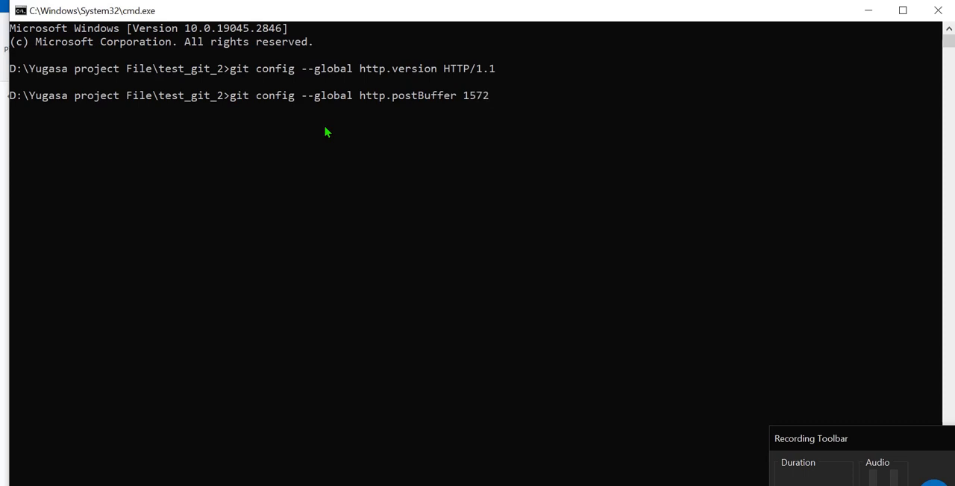
text(86)
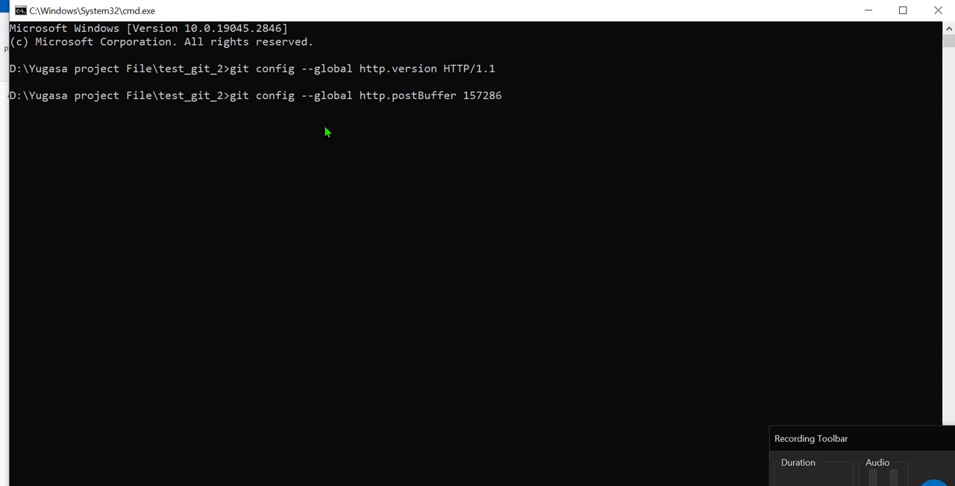
text(400)
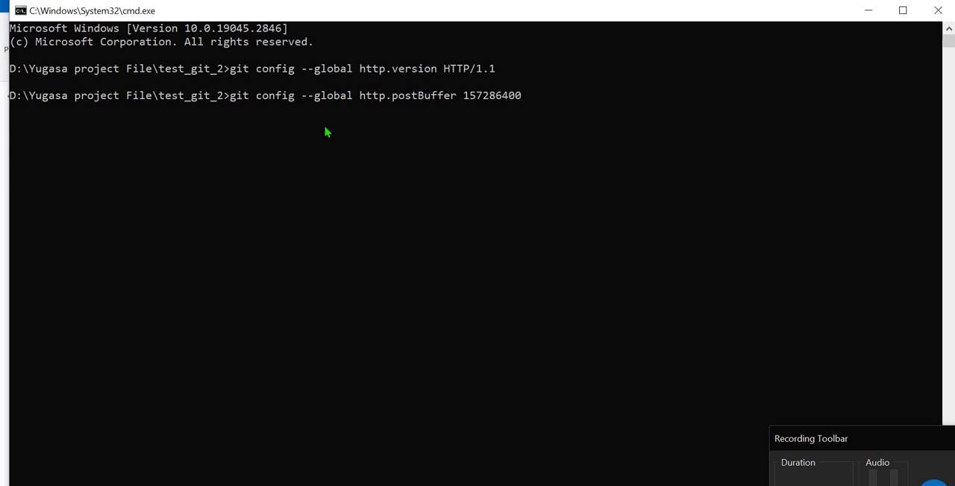
mouse_move(330, 46)
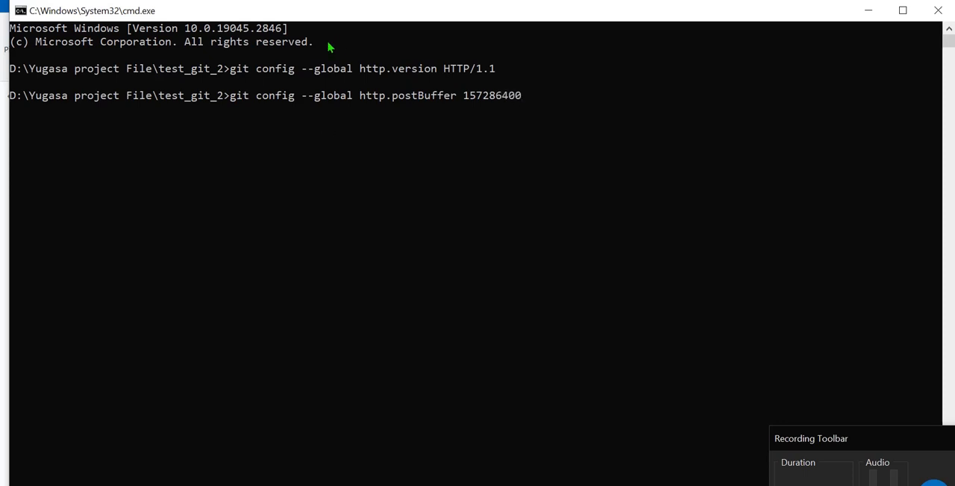
key(Return)
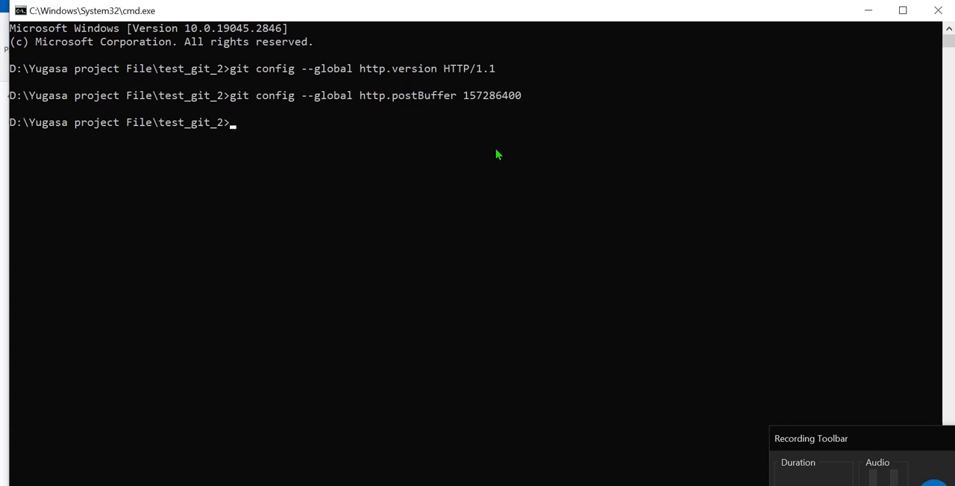
mouse_move(382, 132)
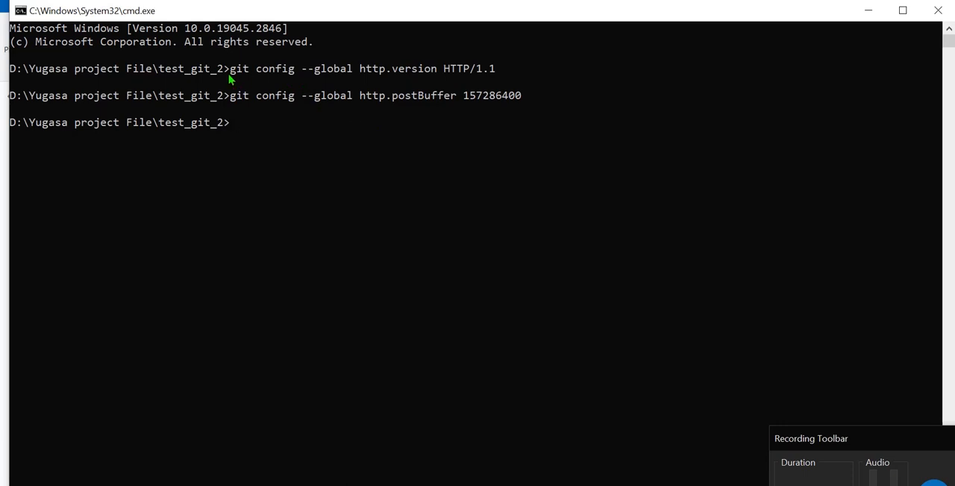
mouse_move(232, 74)
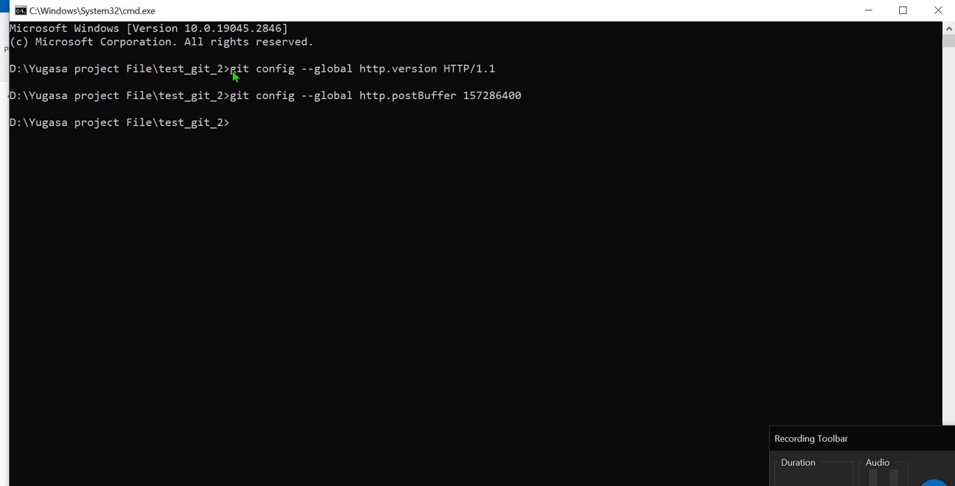
mouse_move(244, 97)
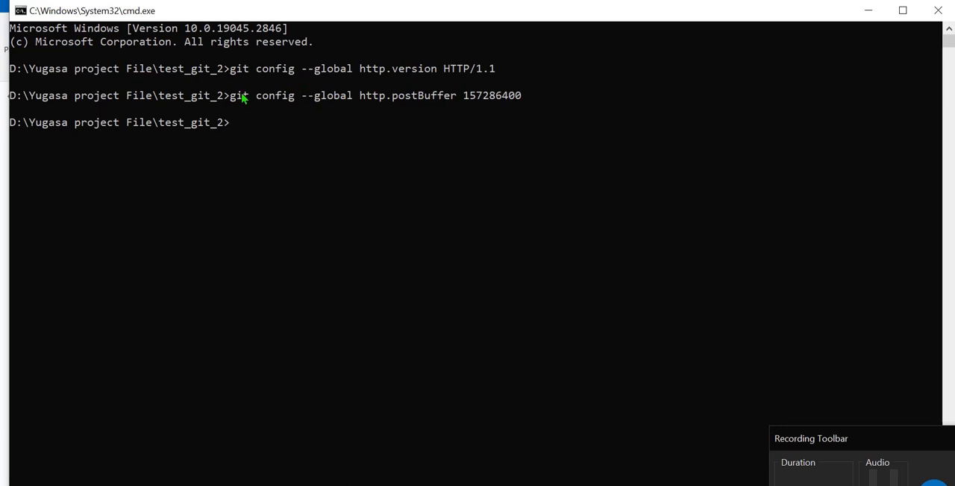
mouse_move(371, 78)
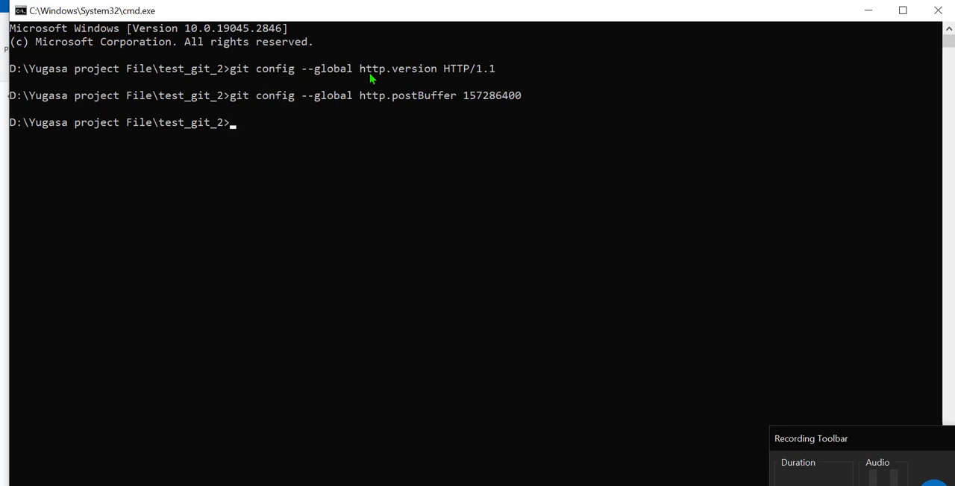
mouse_move(481, 77)
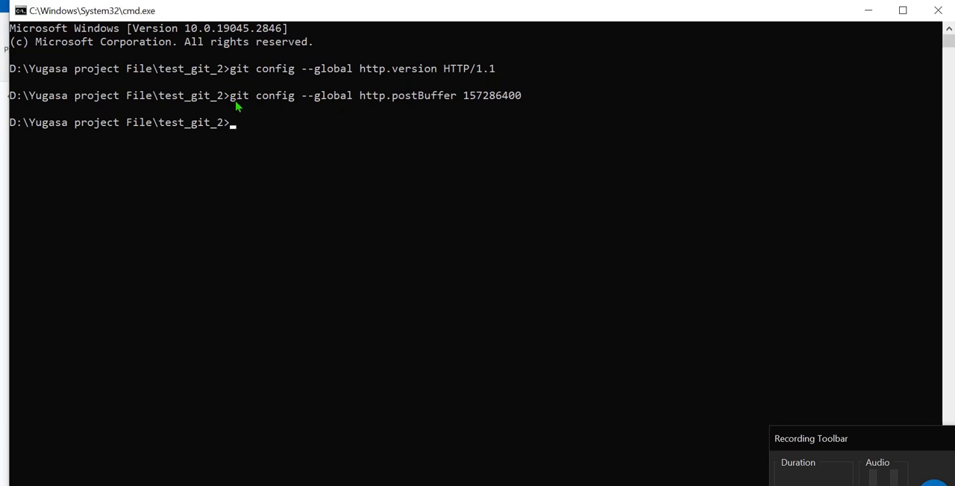
mouse_move(288, 103)
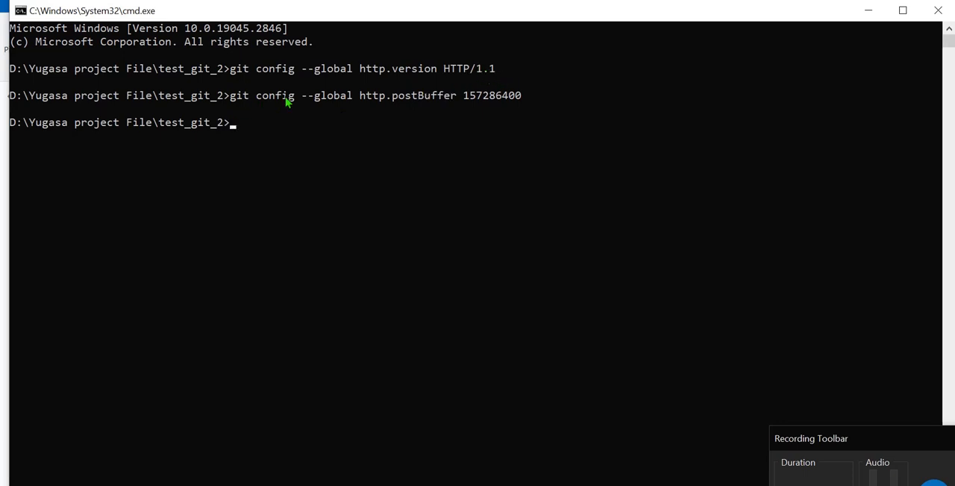
mouse_move(365, 103)
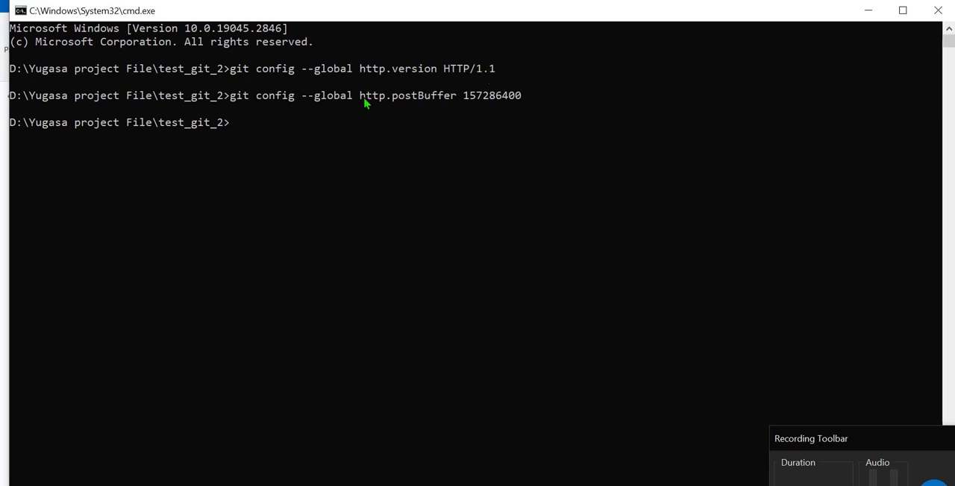
mouse_move(437, 105)
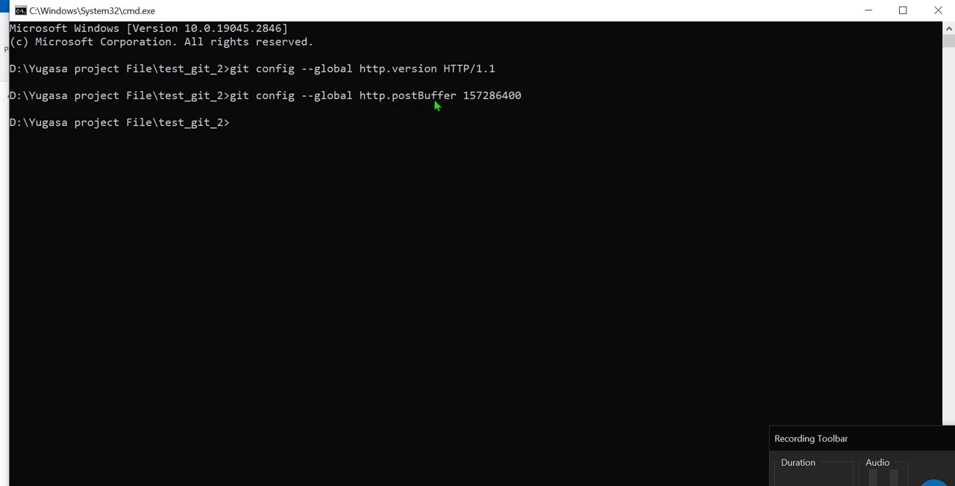
mouse_move(500, 103)
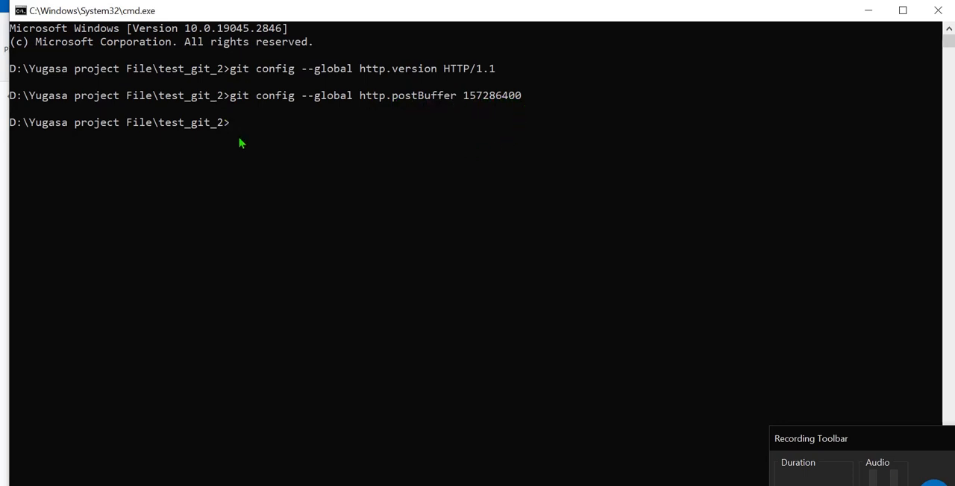
mouse_move(352, 160)
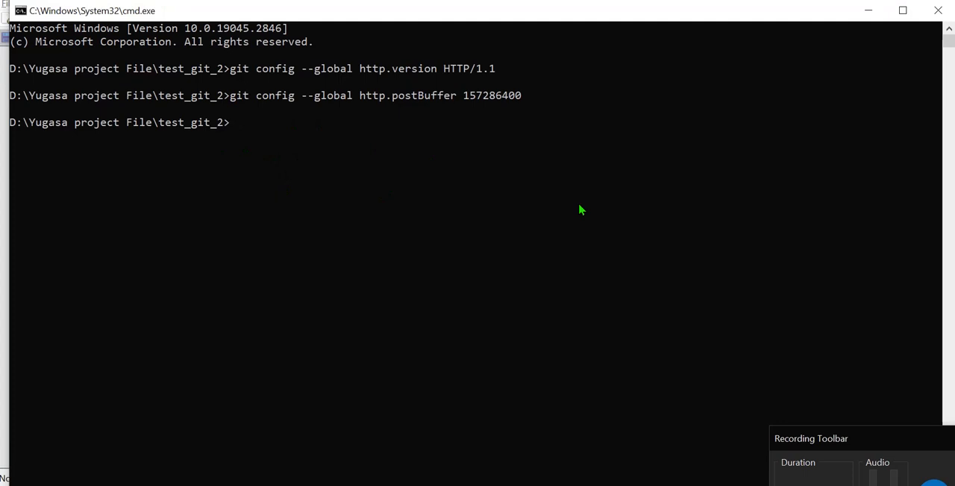
text(git clon)
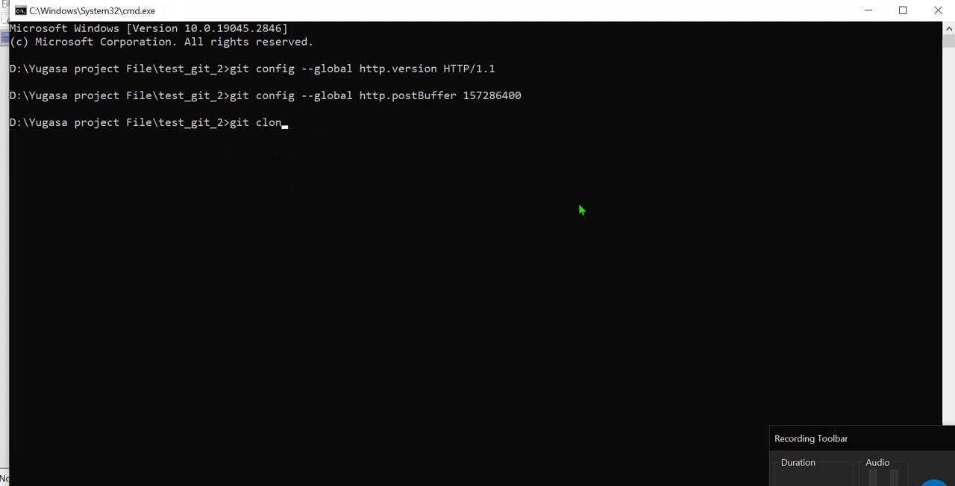
text(e https://gitlab.com/hari.yugasa/nodeyubomiddleware.git)
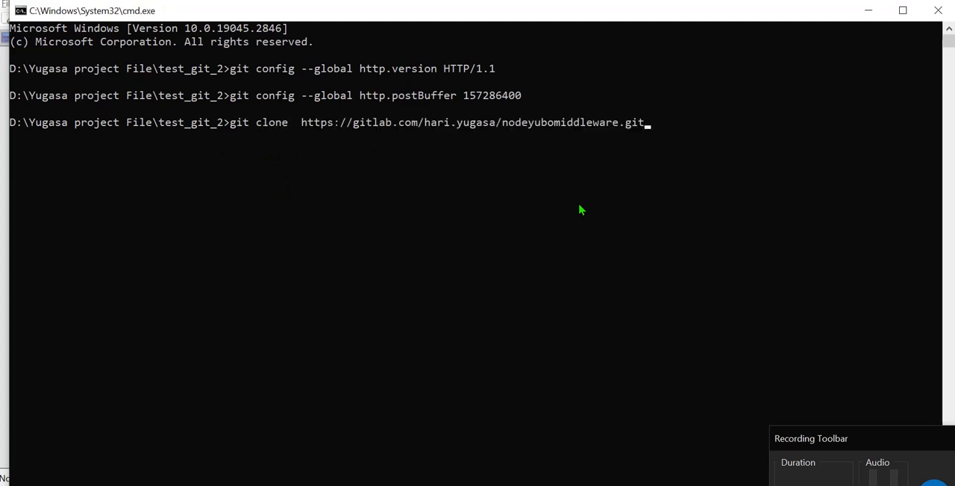
key(Return)
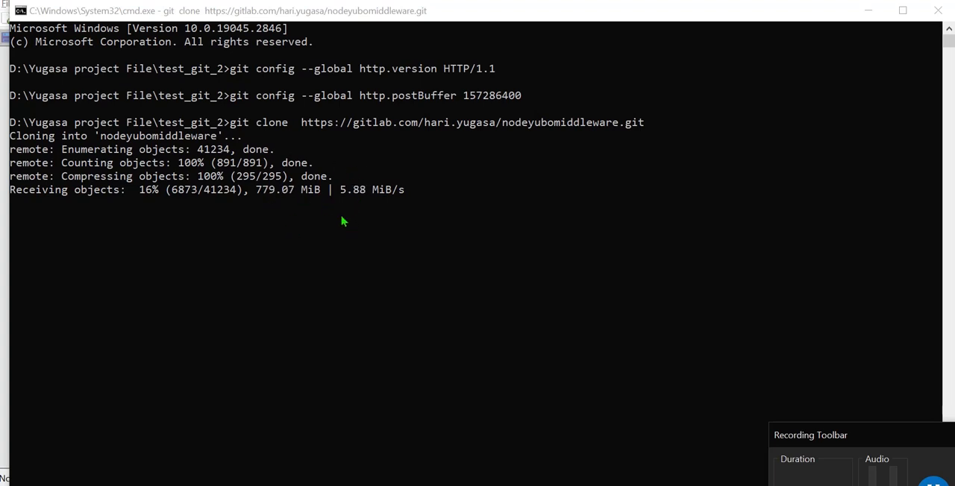
mouse_move(313, 198)
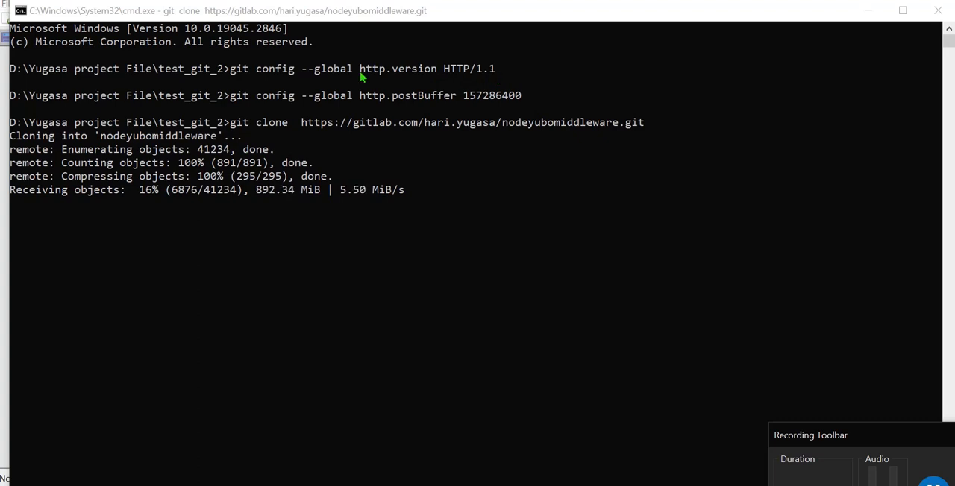
mouse_move(516, 109)
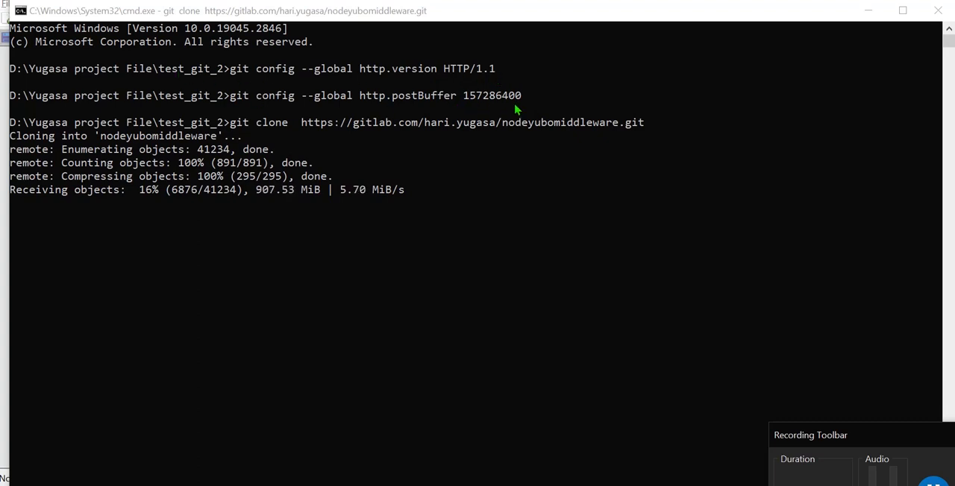
mouse_move(386, 140)
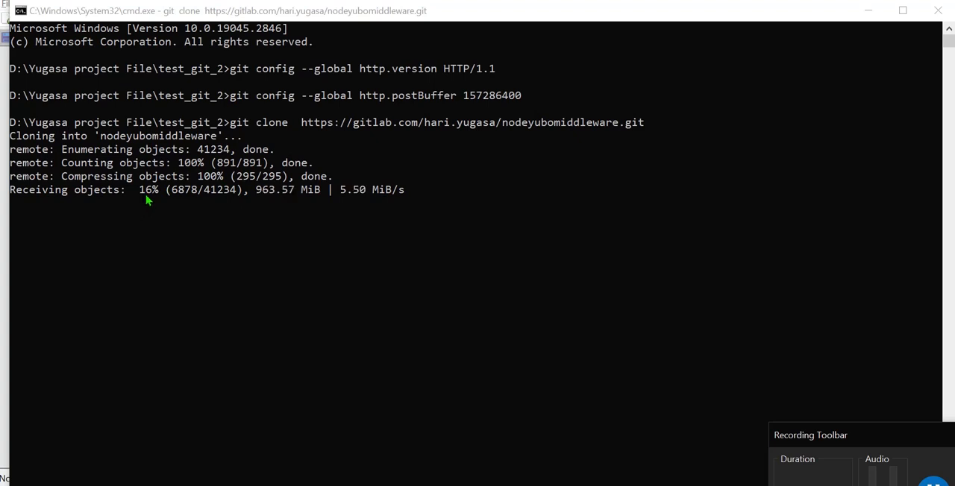
mouse_move(272, 222)
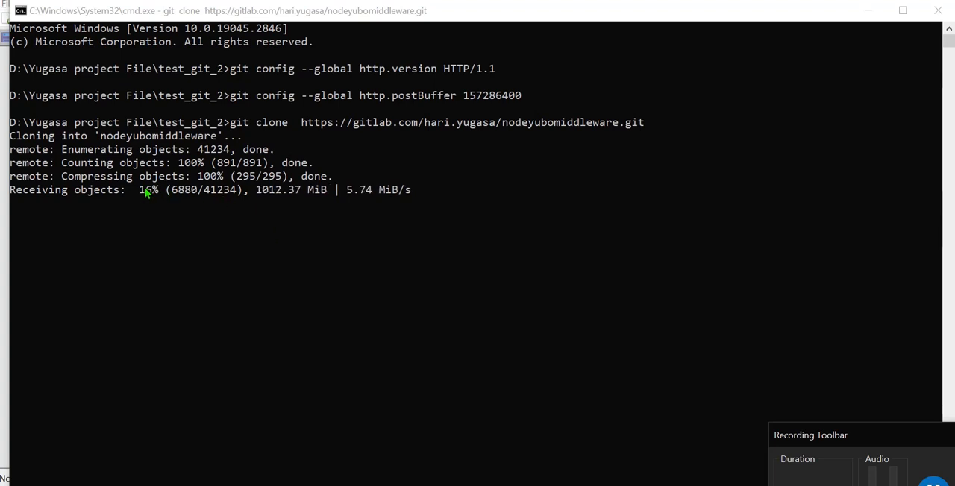
mouse_move(154, 207)
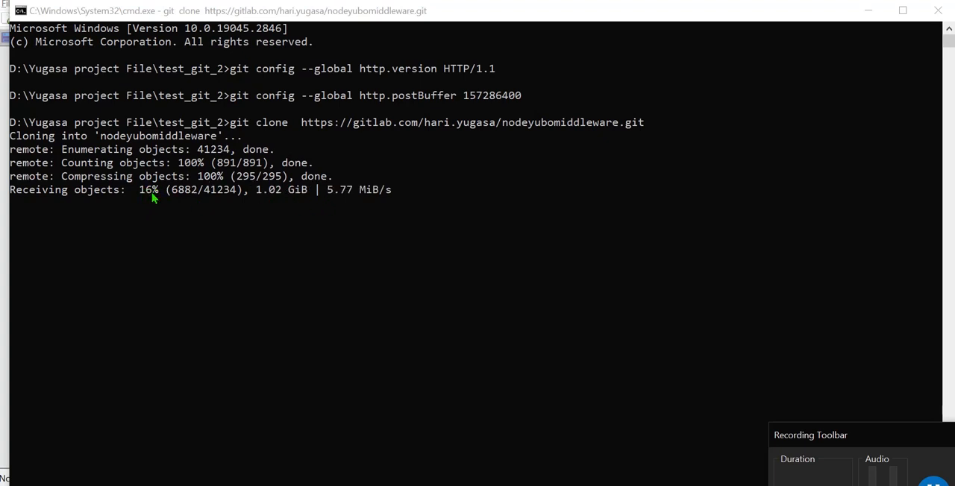
mouse_move(355, 213)
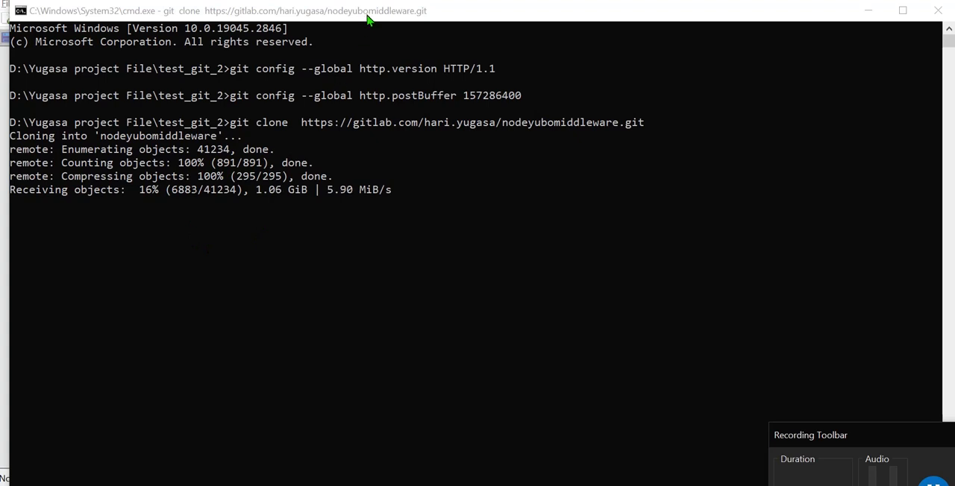
mouse_move(293, 287)
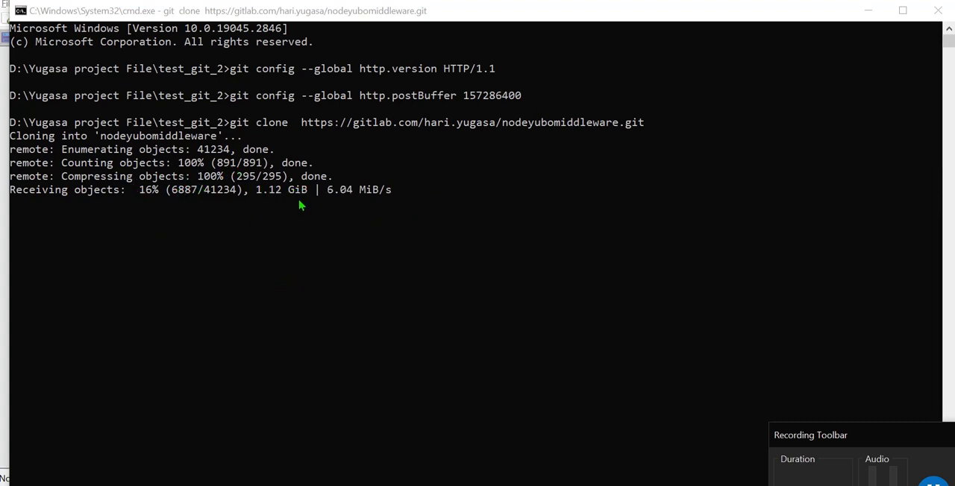
mouse_move(633, 239)
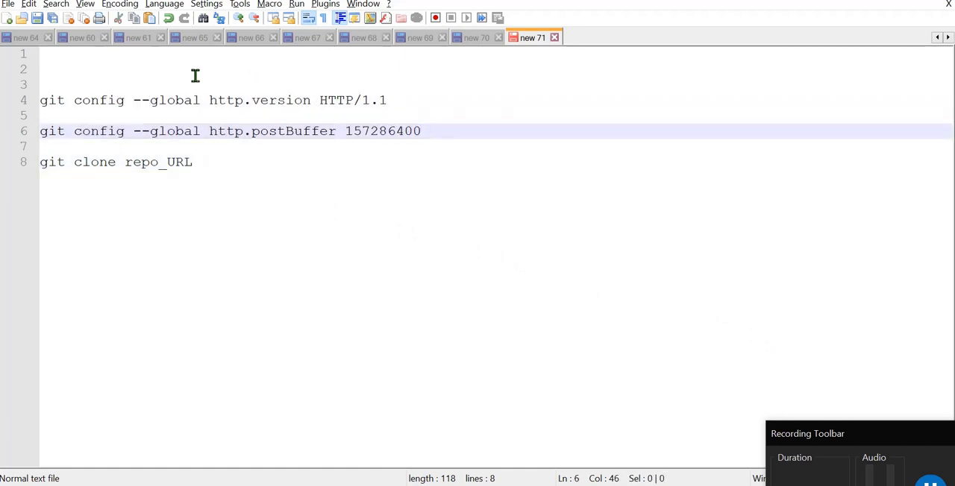
Highlight the two git config lines, point out the git clone line, then re-mark the config lines.
drag(195, 75, 456, 131)
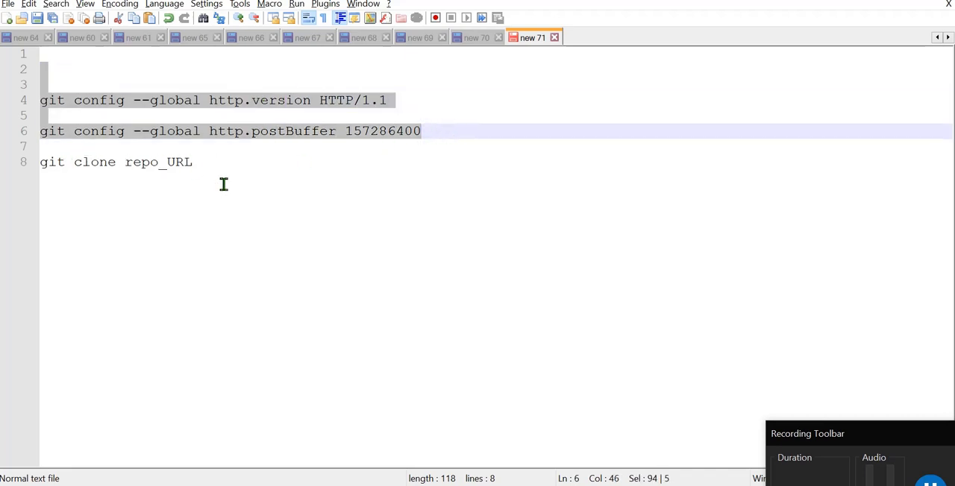
mouse_move(237, 178)
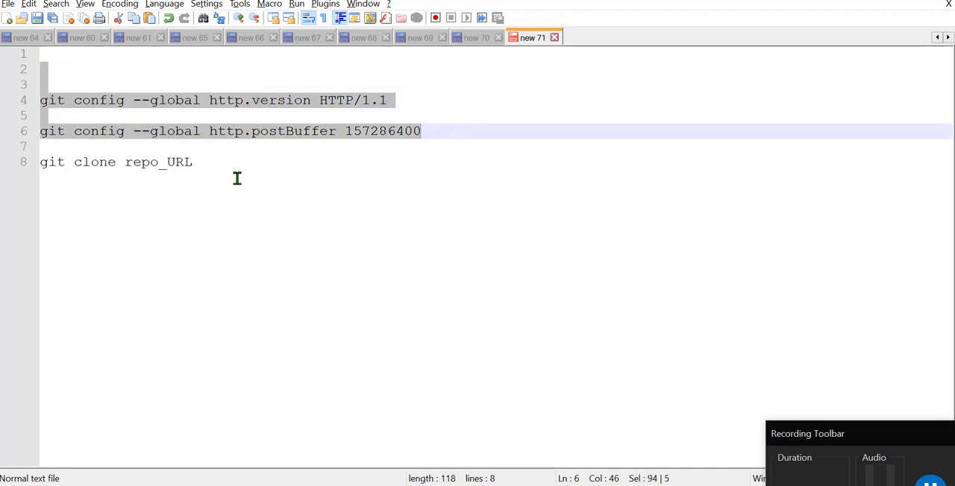
click(192, 162)
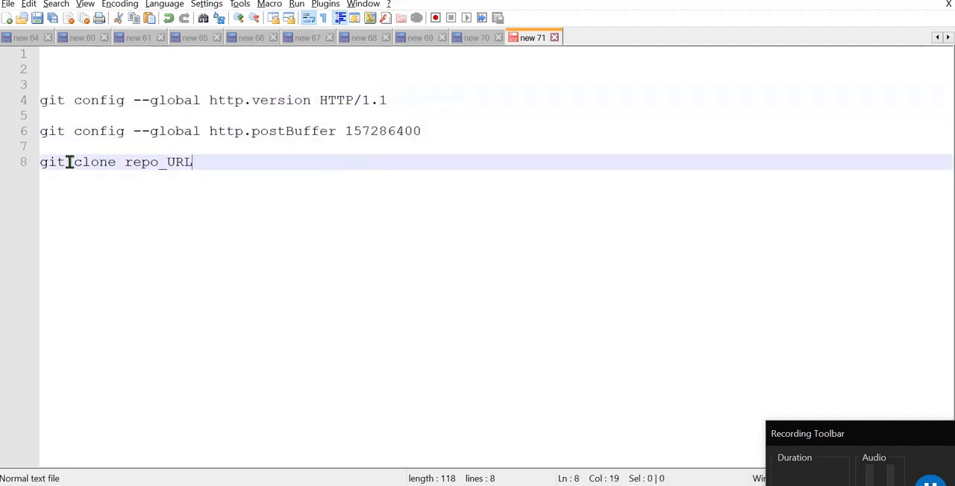
double_click(177, 162)
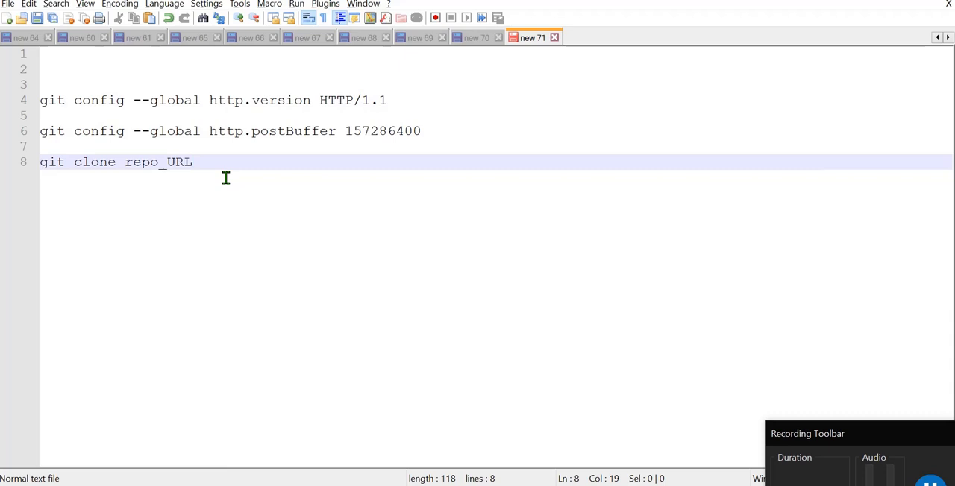
mouse_move(541, 344)
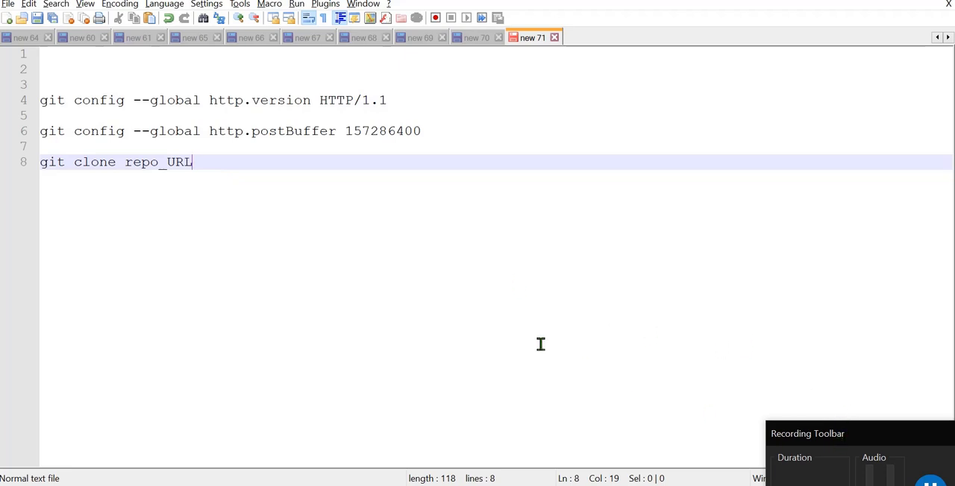
drag(191, 162, 409, 131)
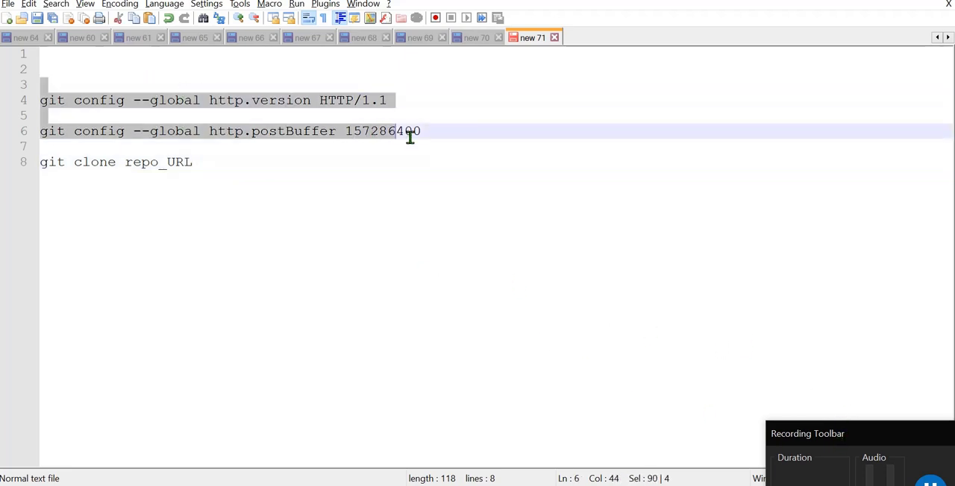
key(shift+Down)
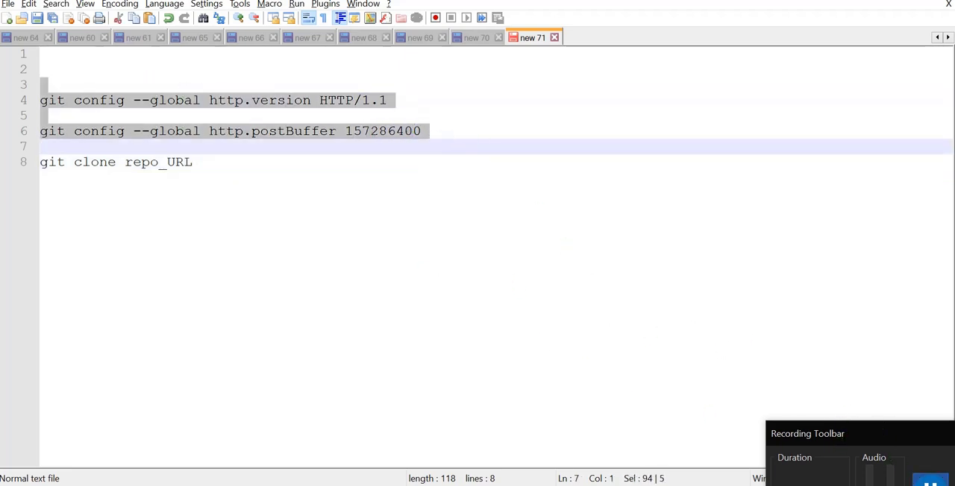